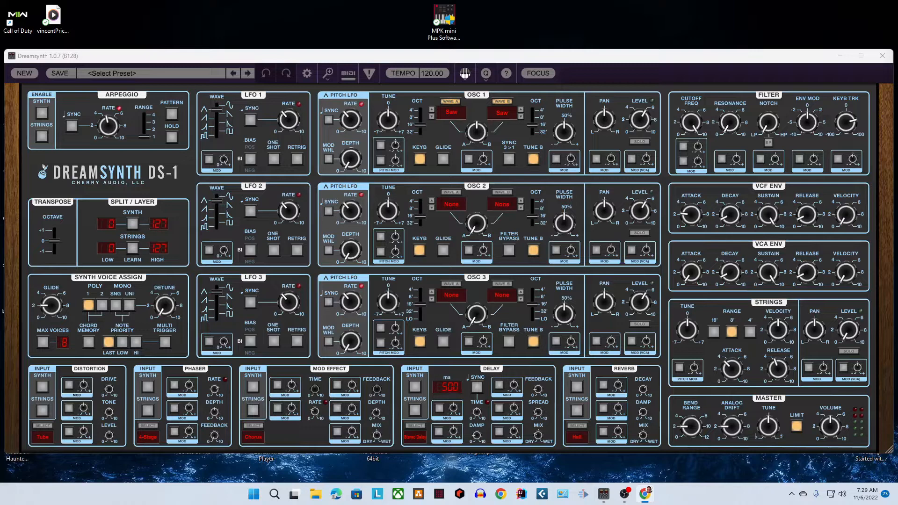
{"action": "mouse_move", "coordinate": [684, 20]}
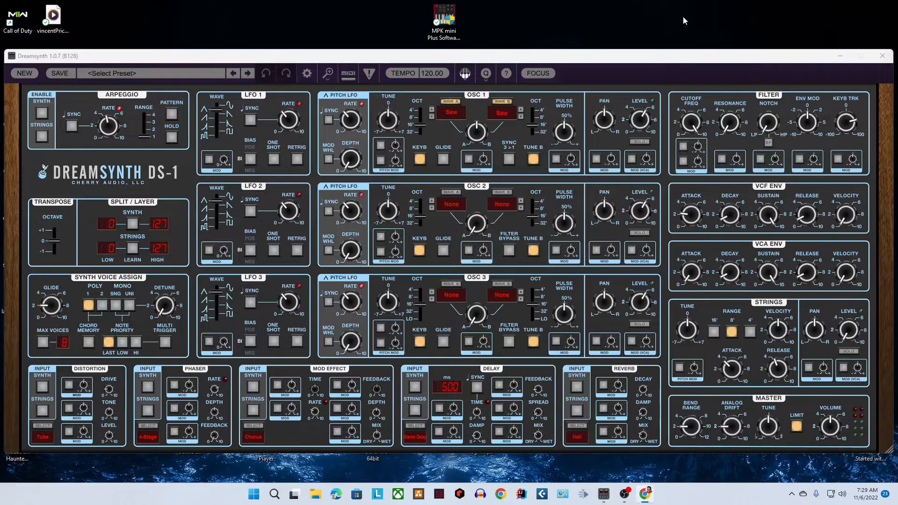
- Load the 80's Sequencer Bass preset from the preset list, bringing the tempo to 113
{"action": "left_click", "coordinate": [150, 73]}
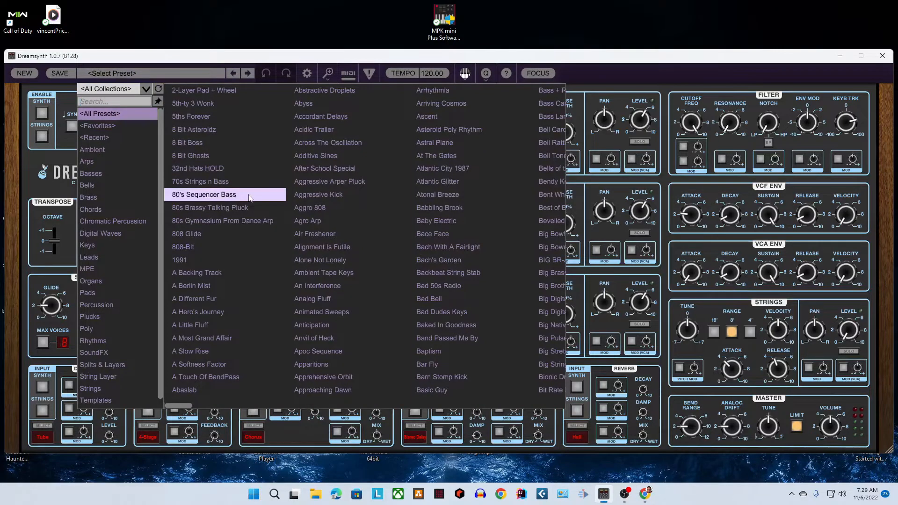
{"action": "left_click", "coordinate": [203, 194]}
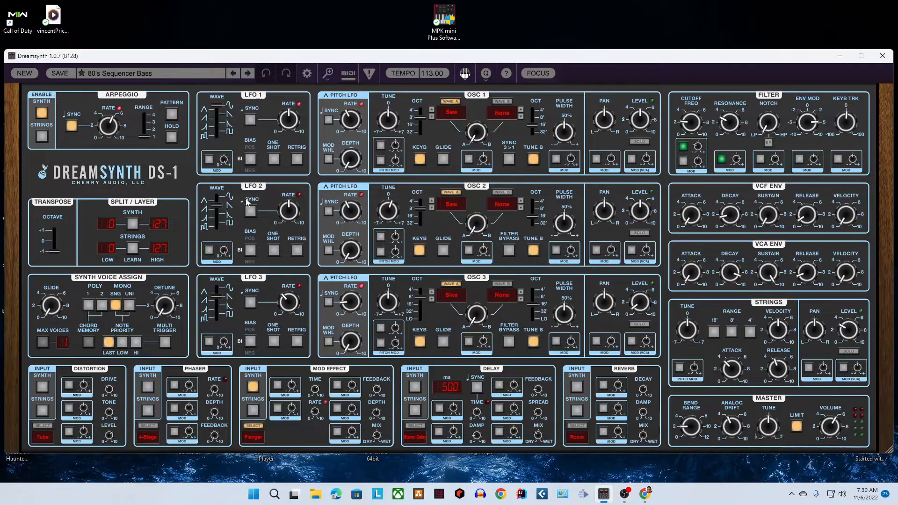
- Reopen the full preset list with 80's Sequencer Bass still loaded
{"action": "left_click", "coordinate": [149, 73]}
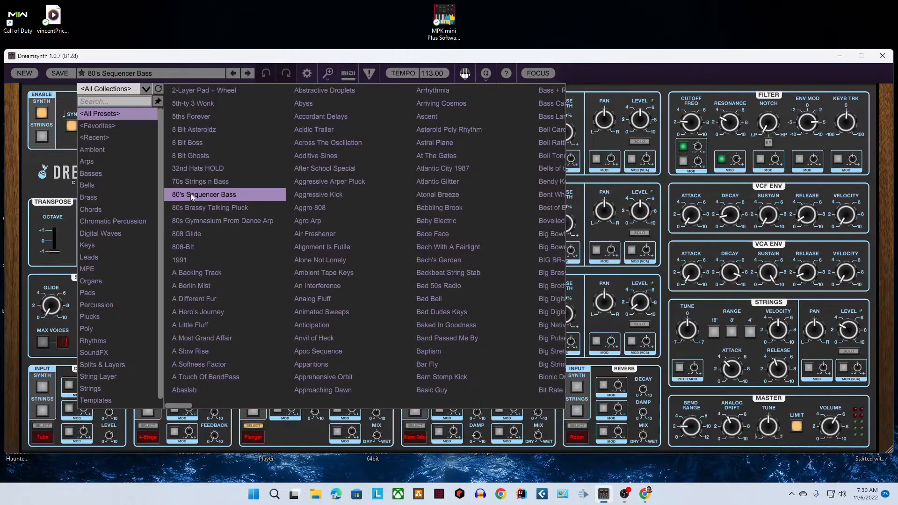
{"action": "mouse_move", "coordinate": [206, 226]}
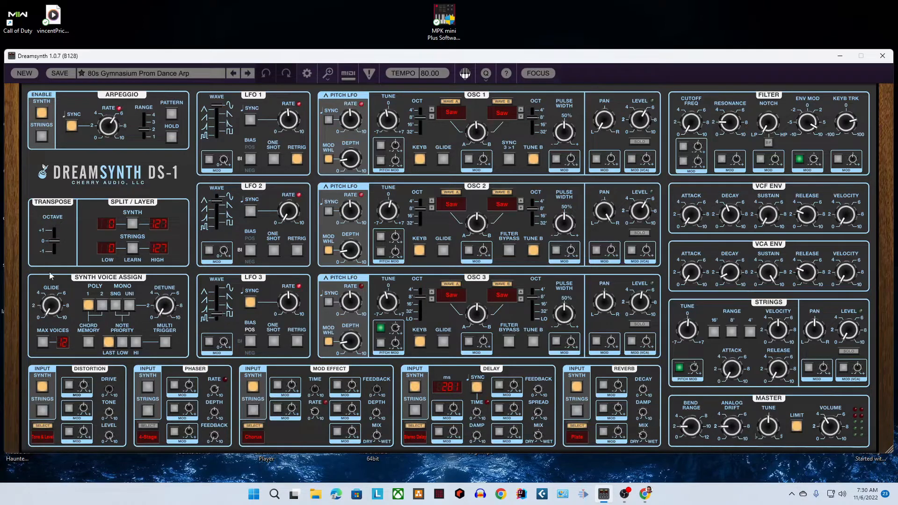
{"action": "mouse_move", "coordinate": [144, 223]}
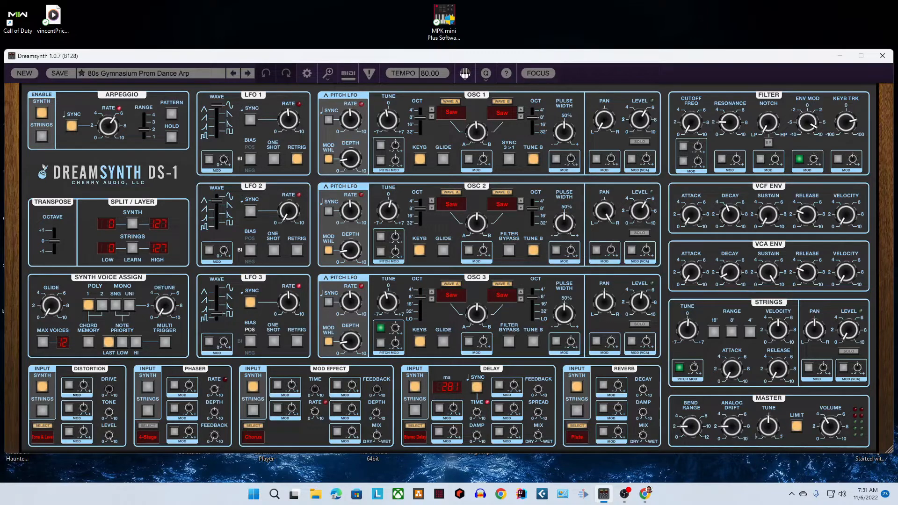
{"action": "mouse_move", "coordinate": [150, 307]}
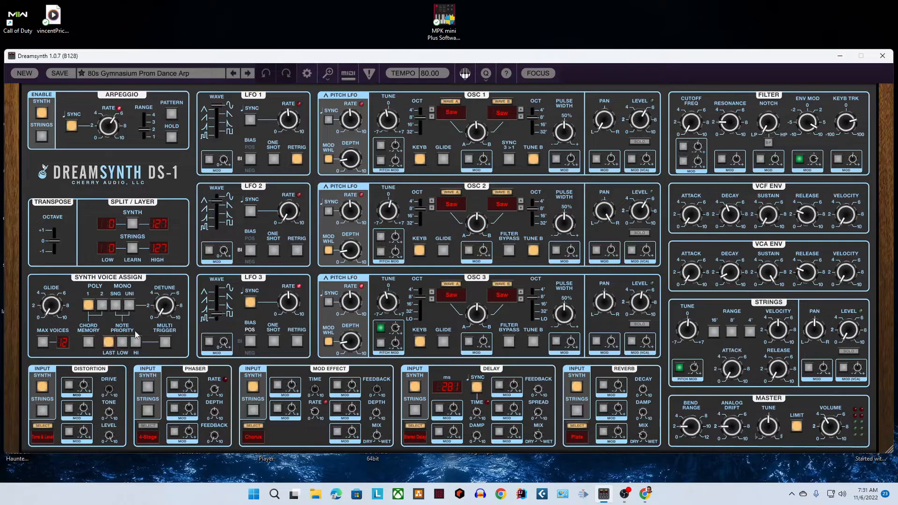
{"action": "mouse_move", "coordinate": [131, 285]}
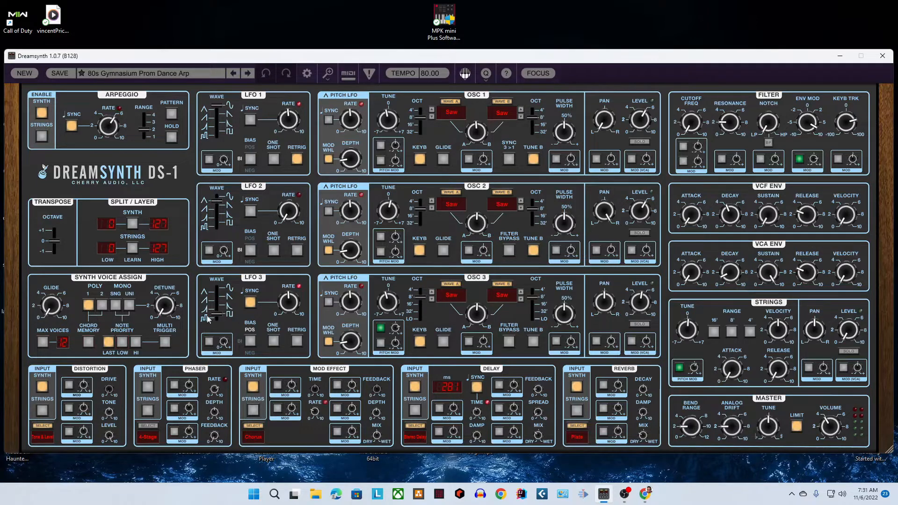
{"action": "mouse_move", "coordinate": [64, 389]}
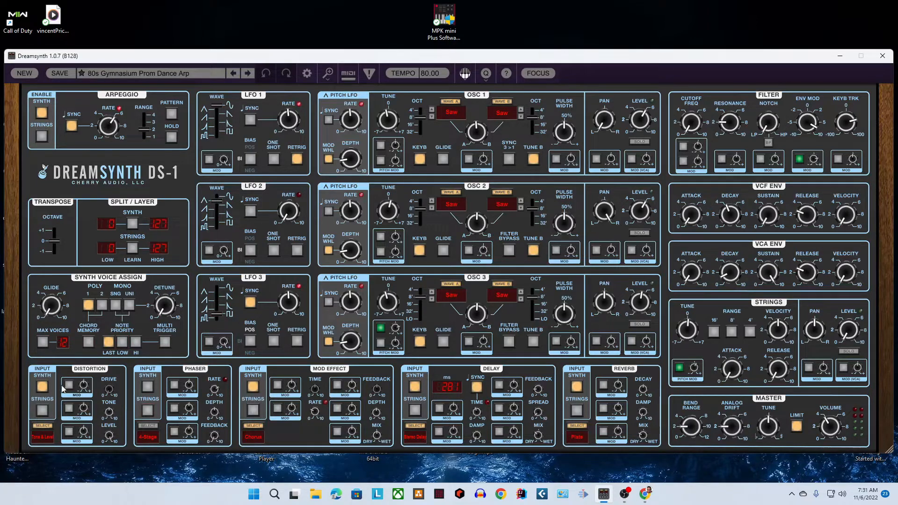
{"action": "mouse_move", "coordinate": [107, 442]}
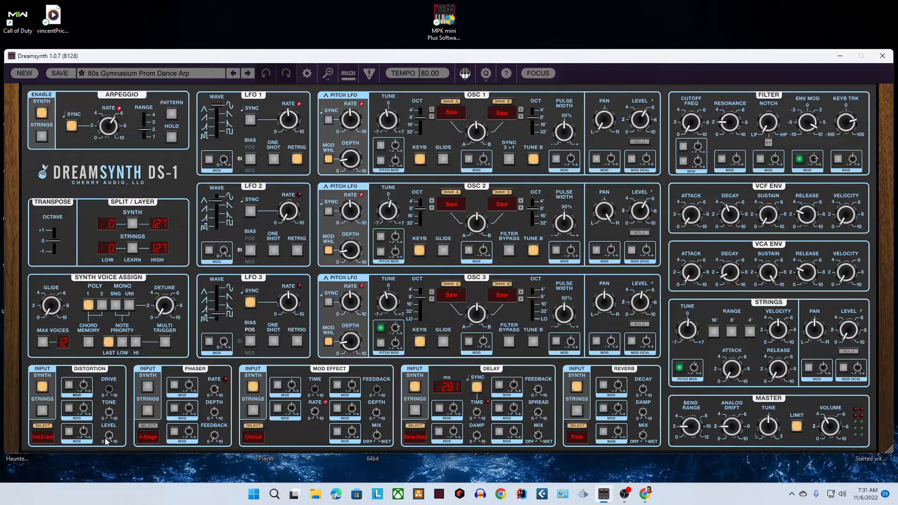
{"action": "left_click", "coordinate": [41, 436]}
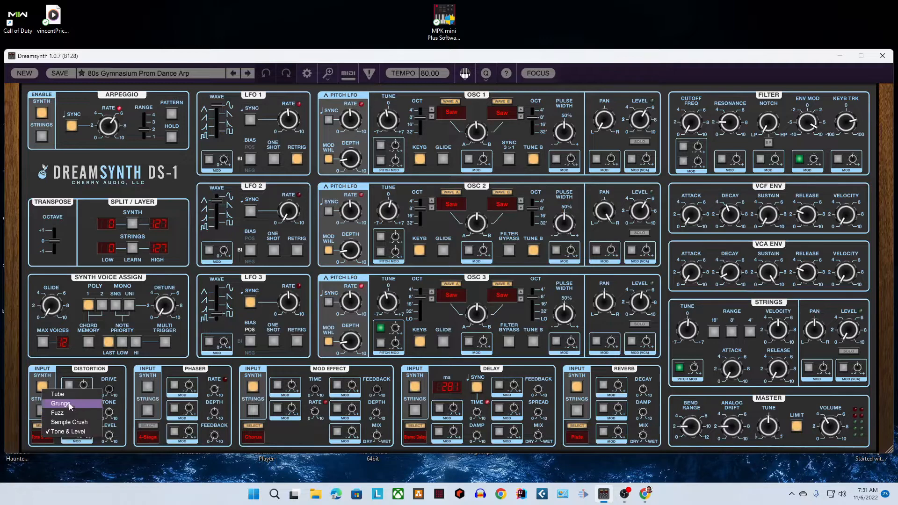
{"action": "mouse_move", "coordinate": [70, 431]}
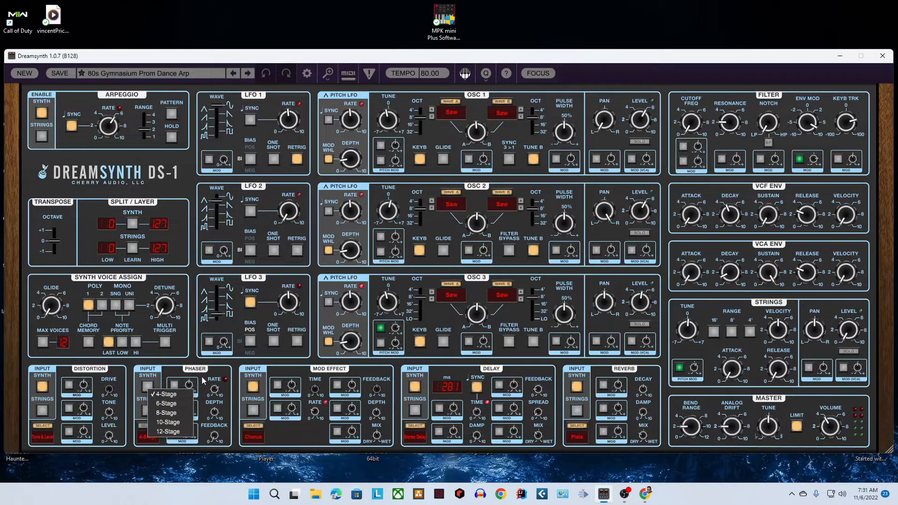
{"action": "left_click", "coordinate": [166, 394]}
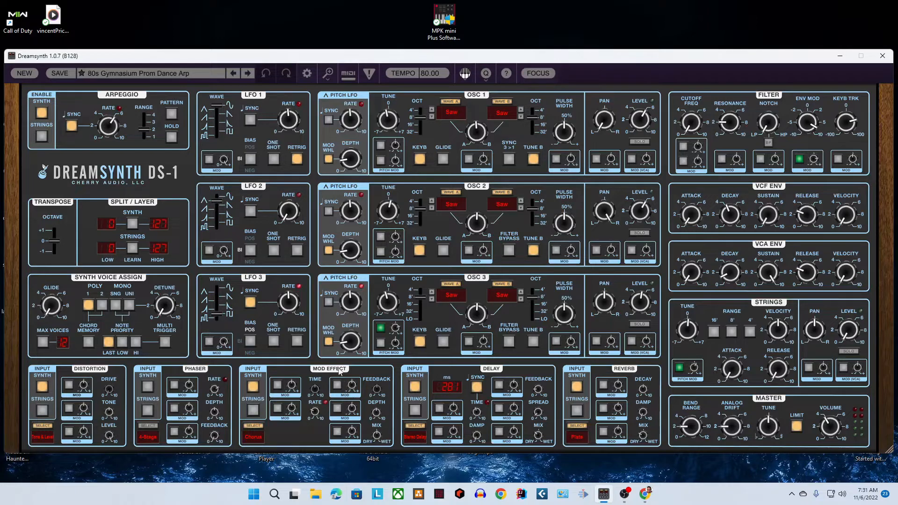
{"action": "left_click", "coordinate": [252, 438]}
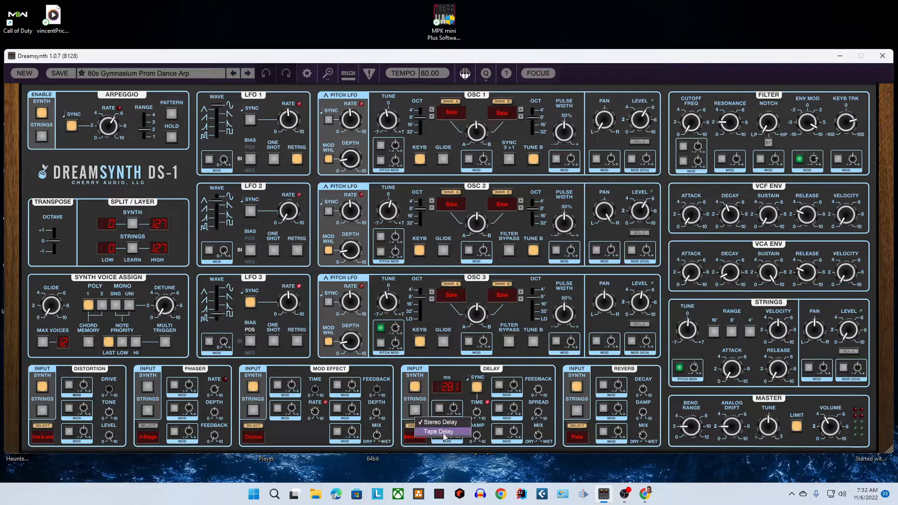
{"action": "left_click", "coordinate": [579, 437]}
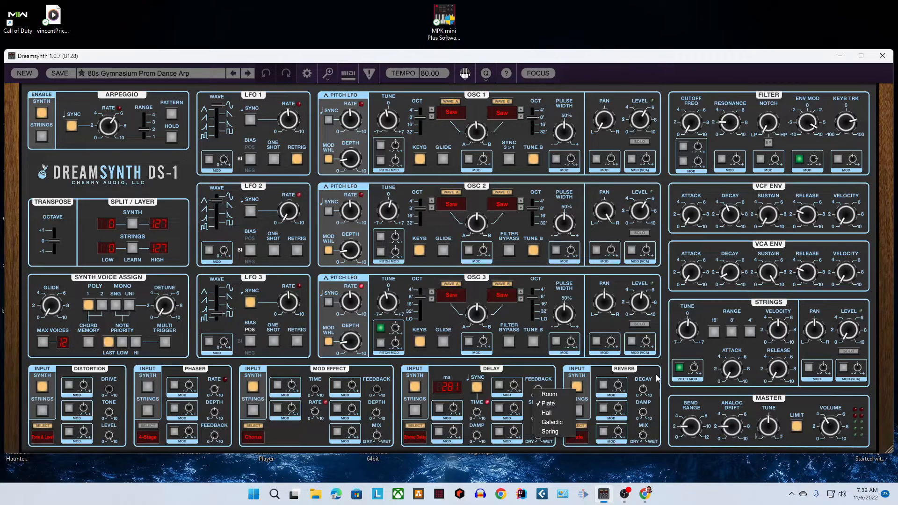
{"action": "mouse_move", "coordinate": [553, 422]}
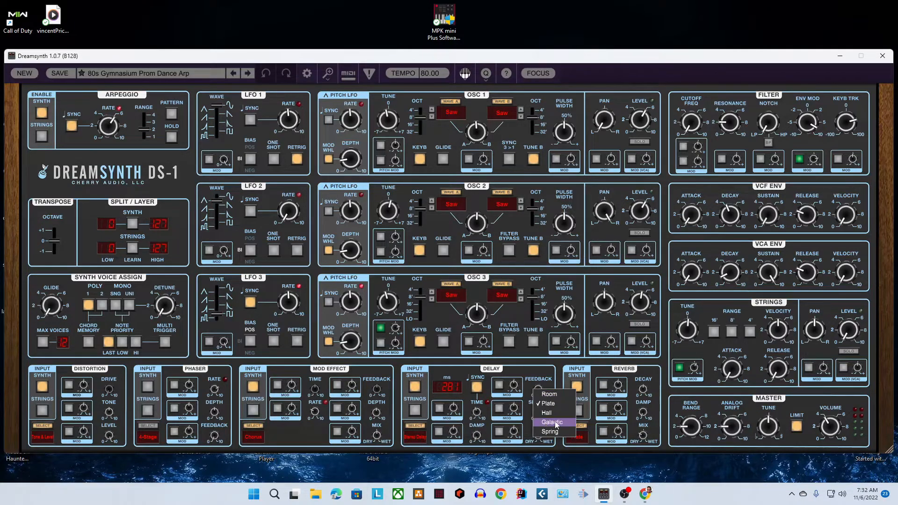
{"action": "mouse_move", "coordinate": [561, 432]}
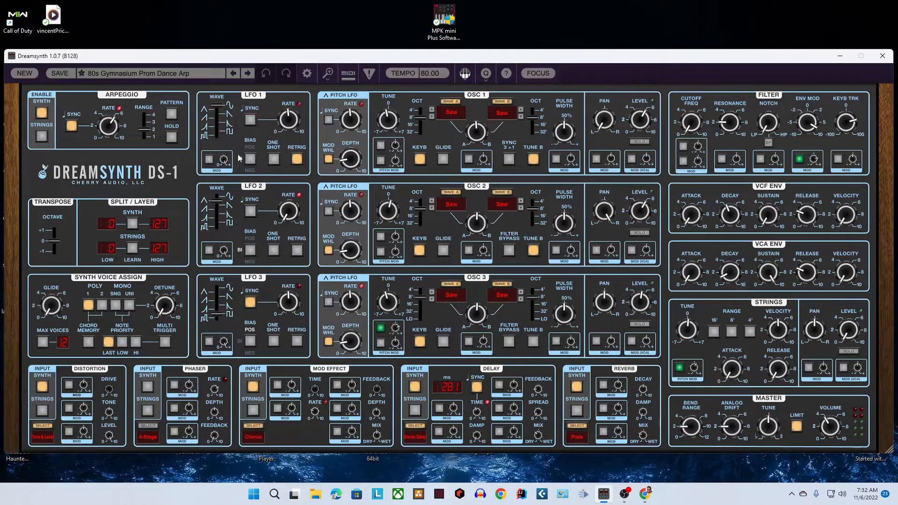
{"action": "mouse_move", "coordinate": [259, 215]}
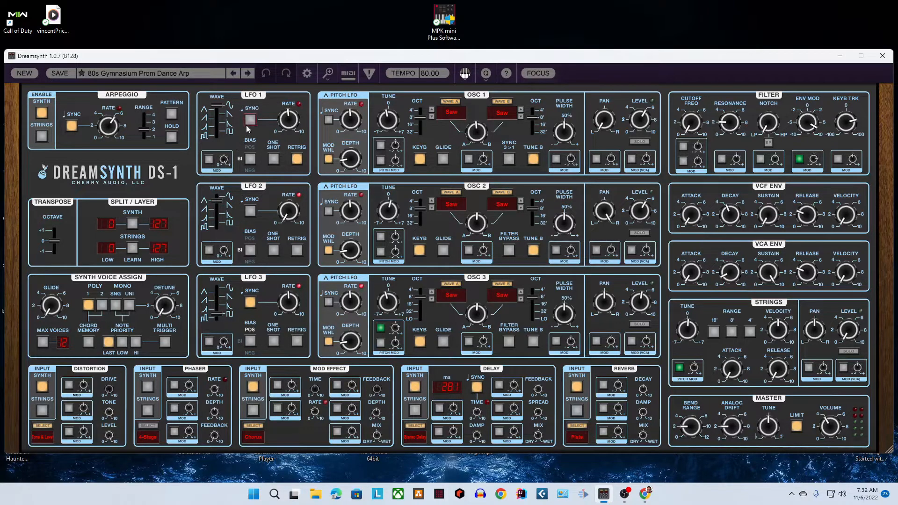
{"action": "mouse_move", "coordinate": [358, 170]}
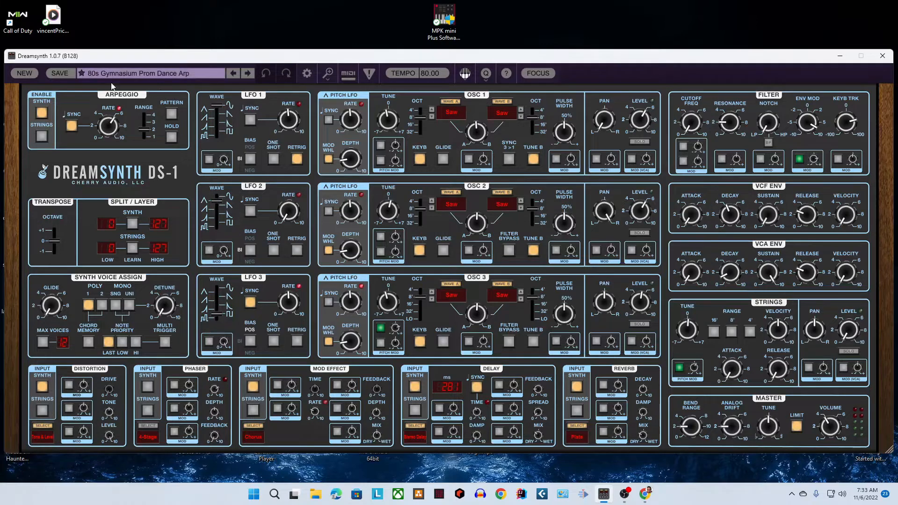
- Filter the presets to Rhythms and load Take Me To Da Club at tempo 120
{"action": "left_click", "coordinate": [149, 73]}
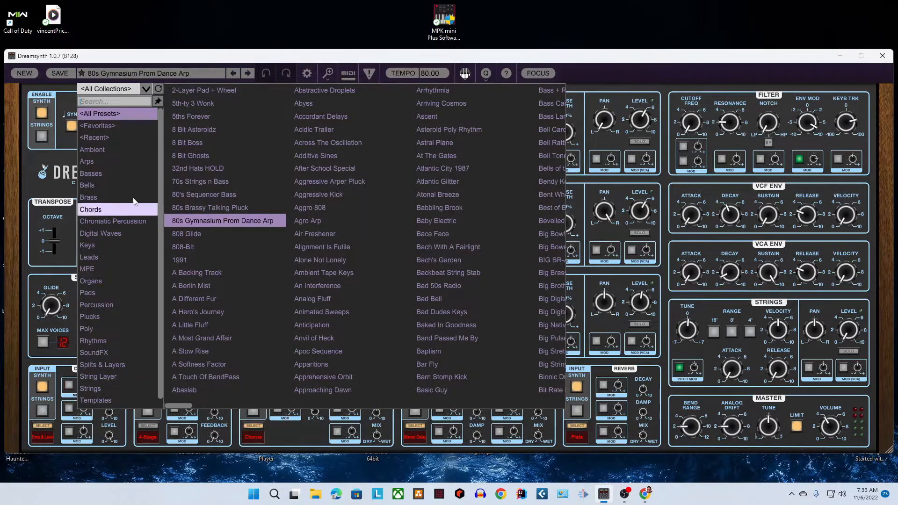
{"action": "mouse_move", "coordinate": [129, 234]}
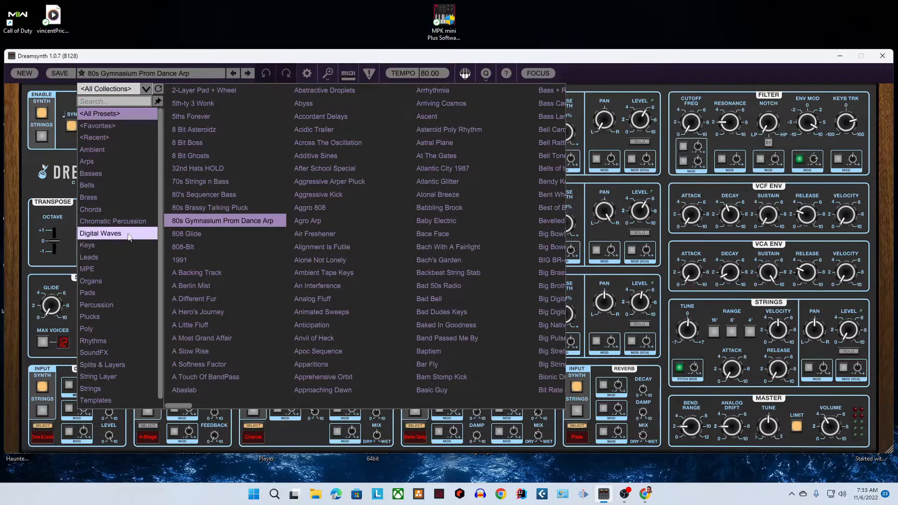
{"action": "left_click", "coordinate": [93, 342]}
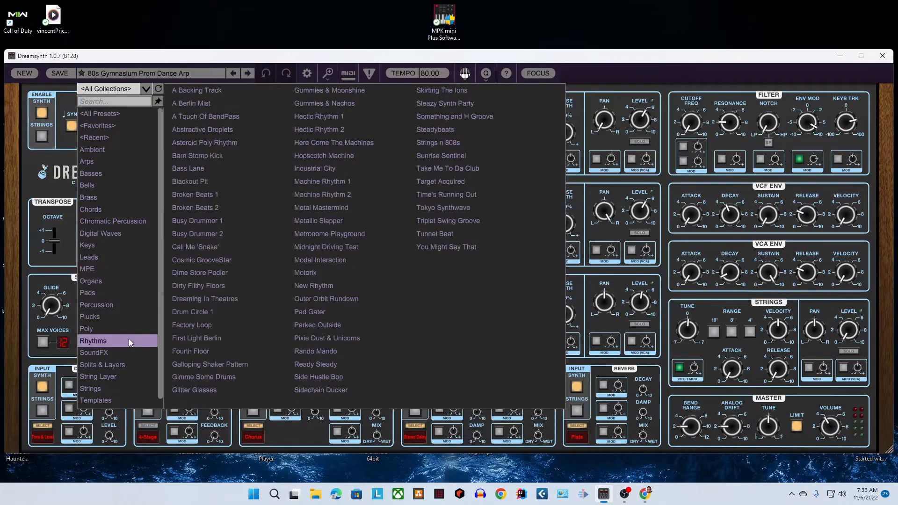
{"action": "mouse_move", "coordinate": [459, 127]}
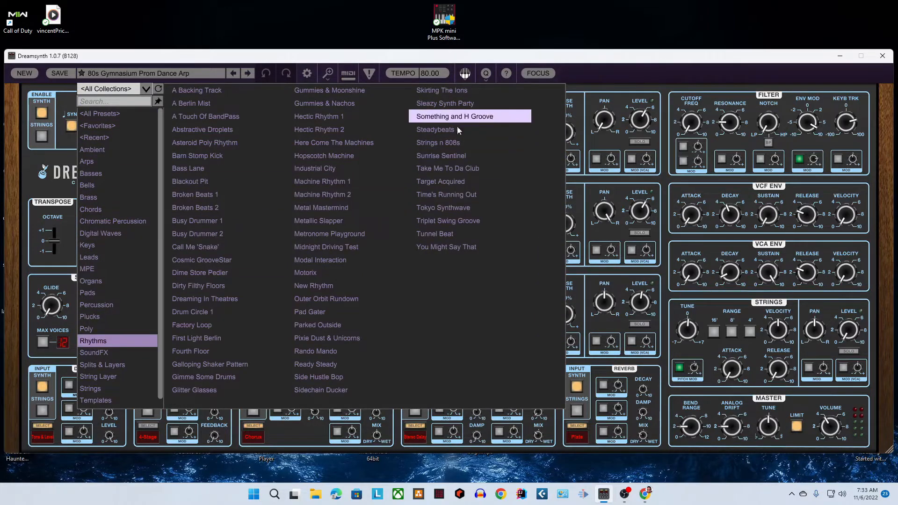
{"action": "left_click", "coordinate": [448, 169]}
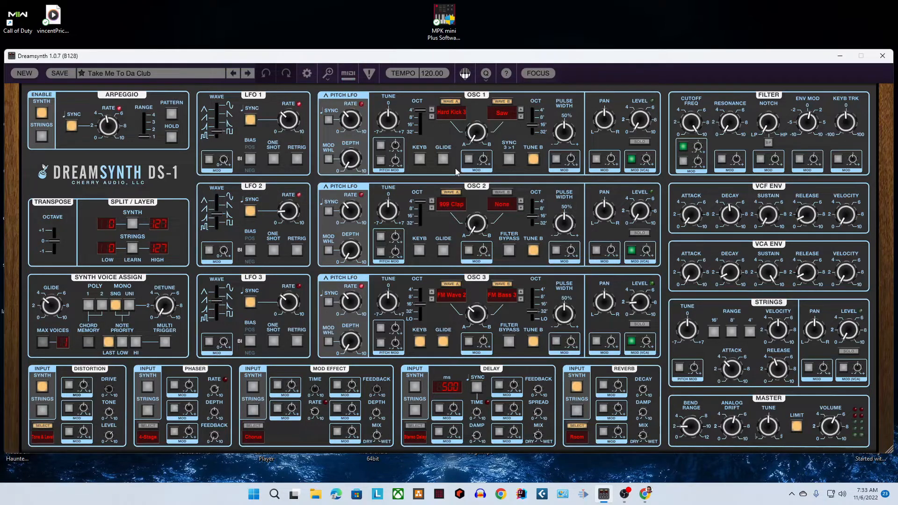
{"action": "mouse_move", "coordinate": [290, 143]}
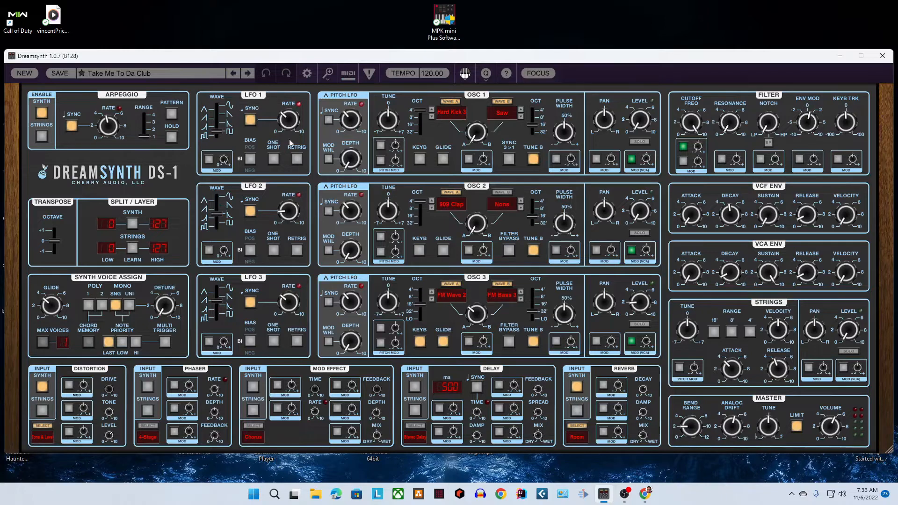
{"action": "mouse_move", "coordinate": [284, 184]}
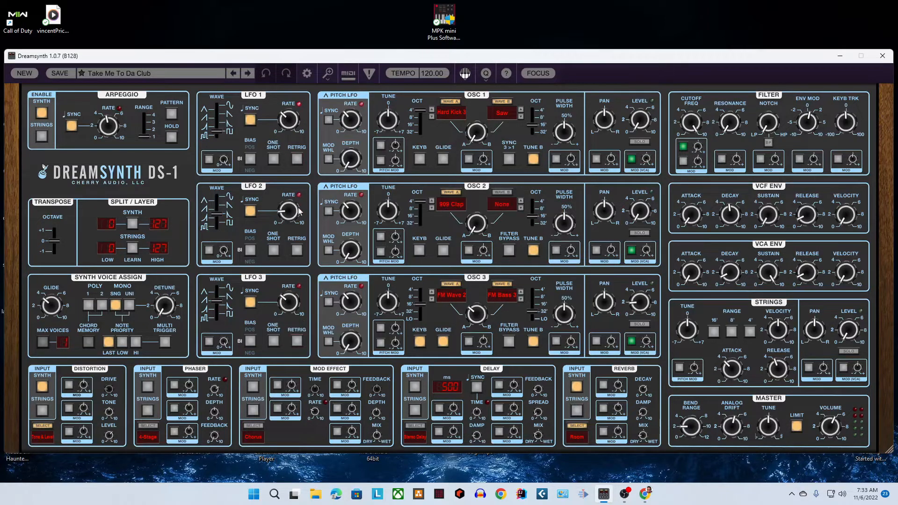
{"action": "mouse_move", "coordinate": [356, 108]}
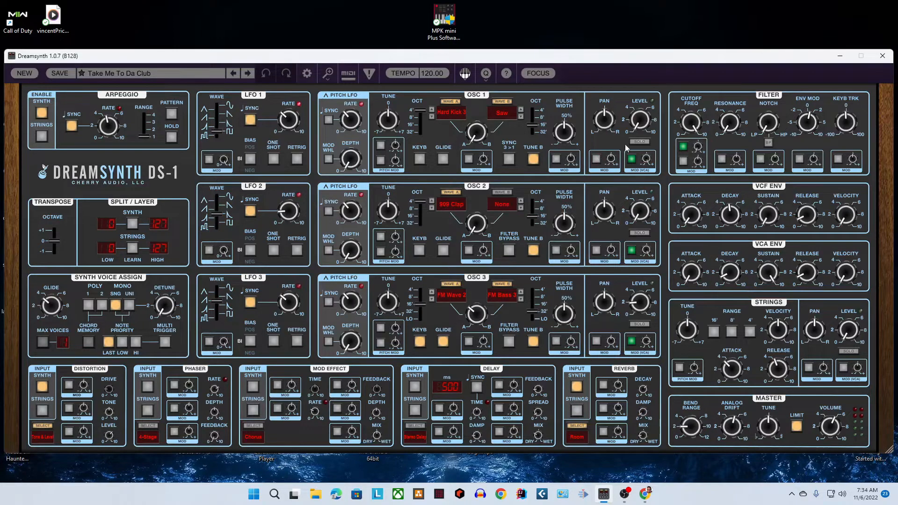
- Check the level modulation sources for oscillators 1, 2 and 3
{"action": "left_click", "coordinate": [633, 161]}
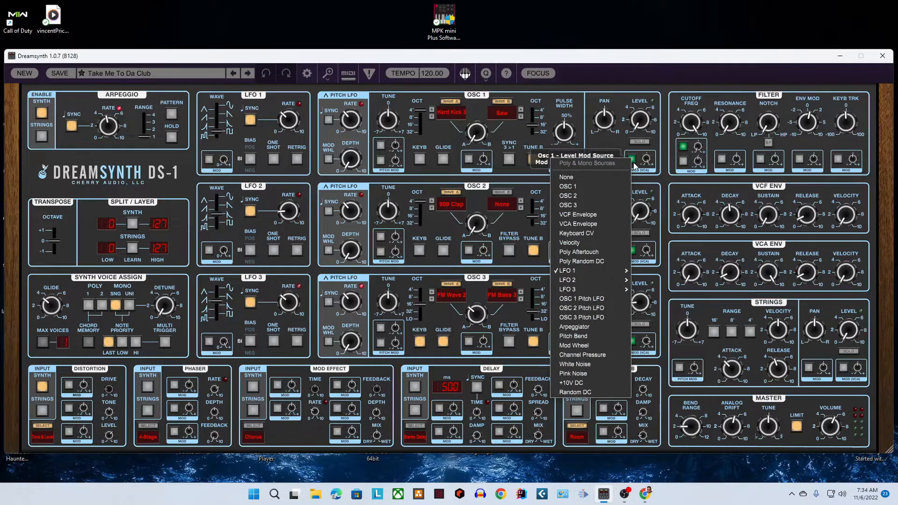
{"action": "left_click", "coordinate": [568, 279]}
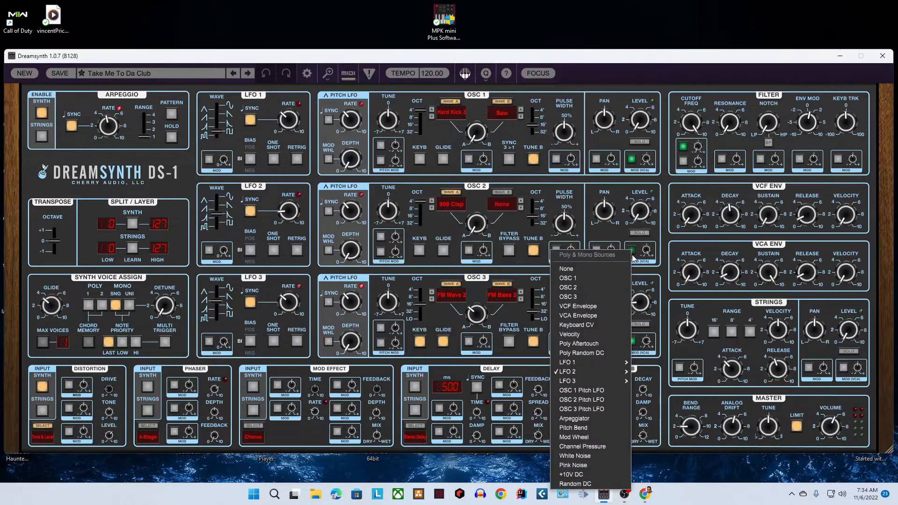
{"action": "mouse_move", "coordinate": [658, 270]}
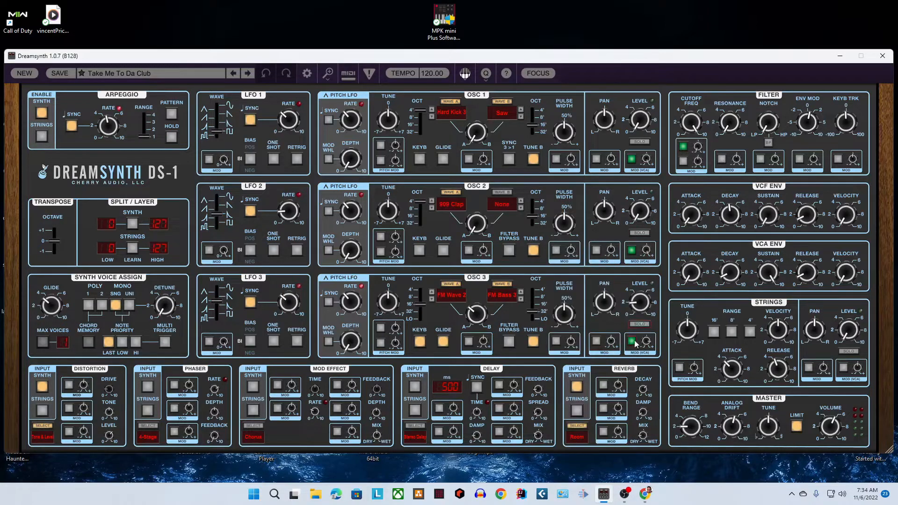
{"action": "left_click", "coordinate": [641, 343]}
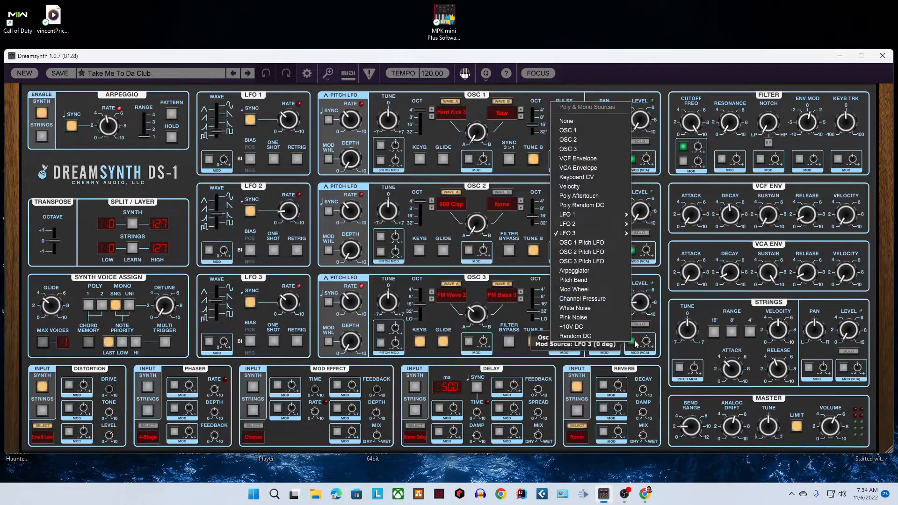
{"action": "mouse_move", "coordinate": [661, 252]}
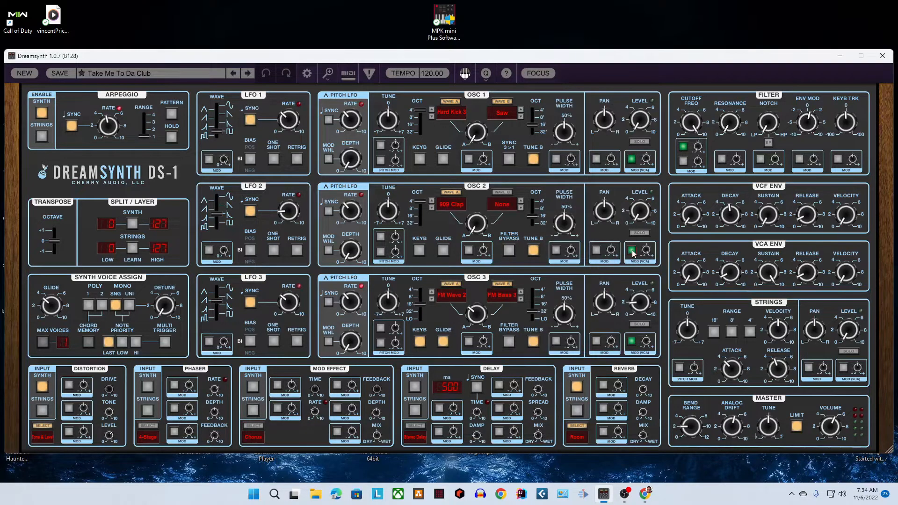
- Keep oscillator 3 on LFO 3 at 0° and switch oscillator 2's level mod to LFO 3 at 90°
{"action": "left_click", "coordinate": [642, 253]}
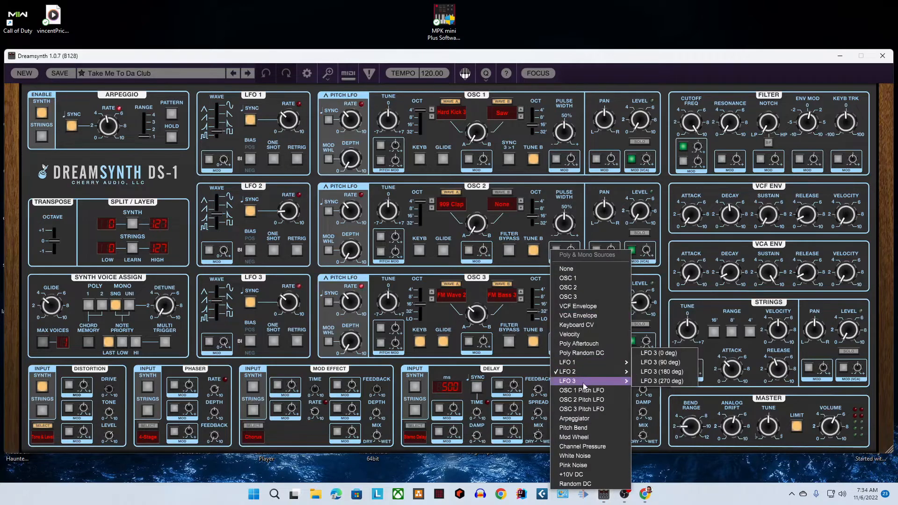
{"action": "mouse_move", "coordinate": [568, 384]}
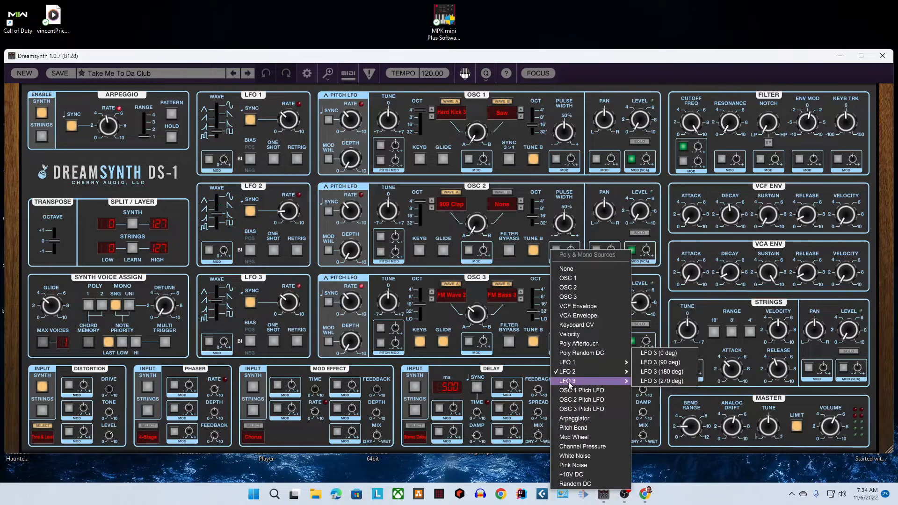
{"action": "mouse_move", "coordinate": [676, 299]}
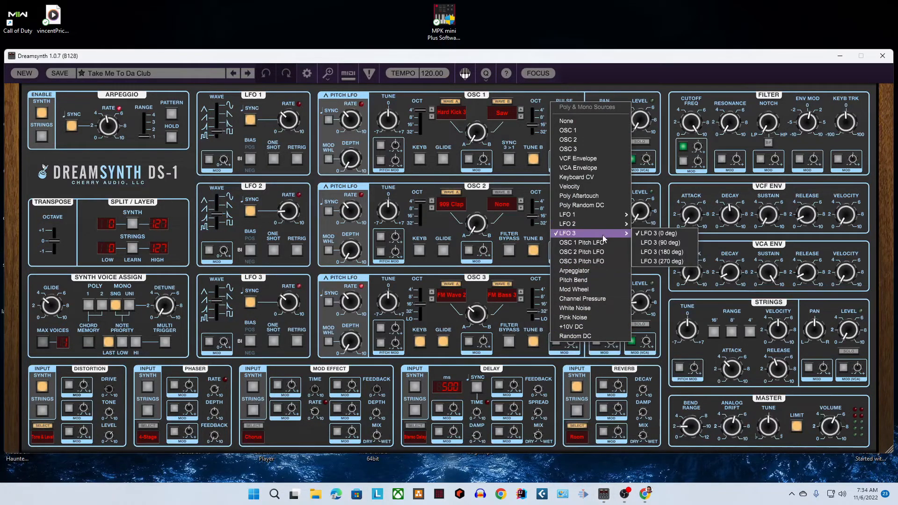
{"action": "mouse_move", "coordinate": [643, 231]}
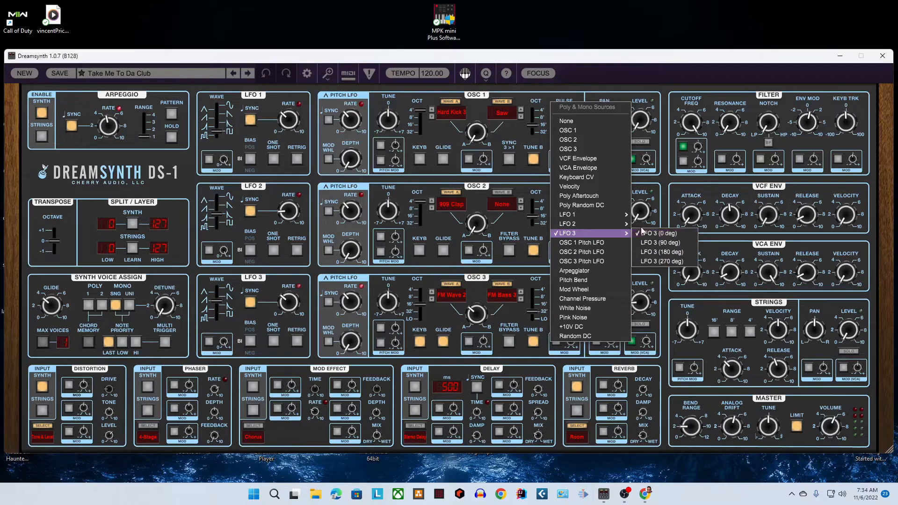
{"action": "left_click", "coordinate": [658, 233]}
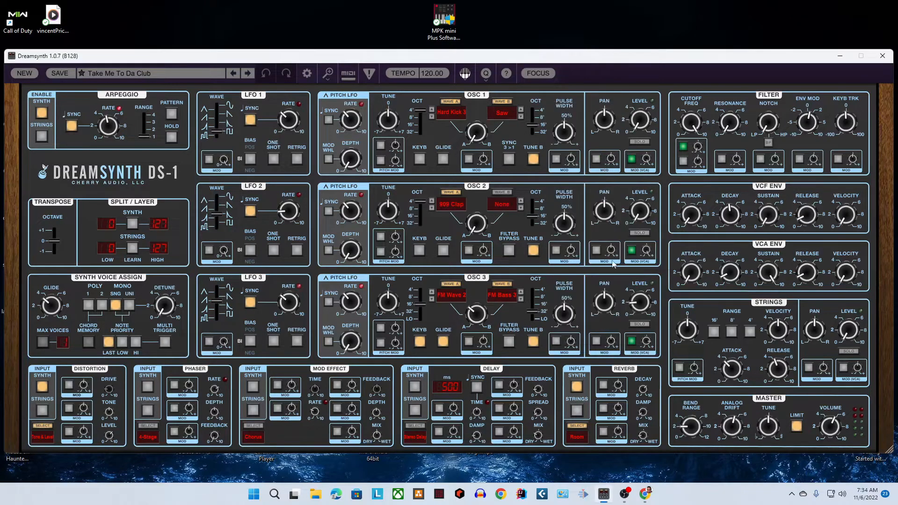
{"action": "left_click", "coordinate": [558, 254]}
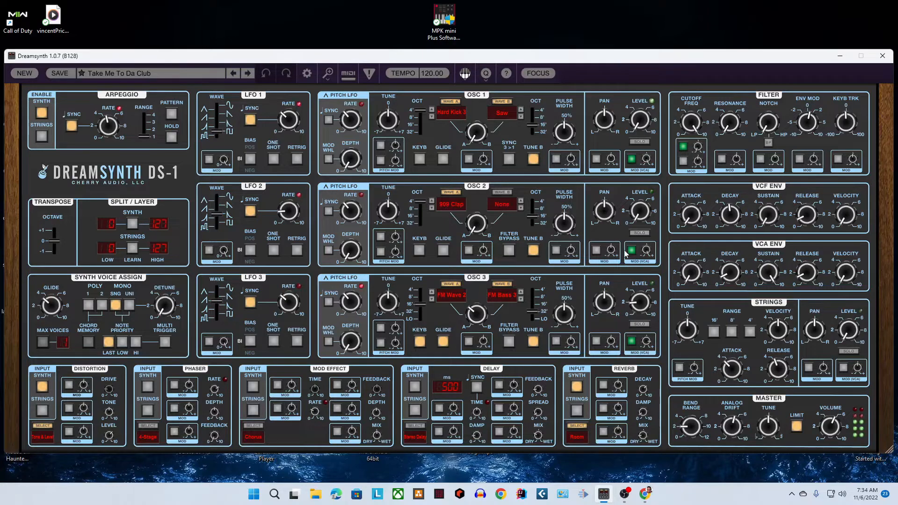
{"action": "left_click", "coordinate": [632, 252]}
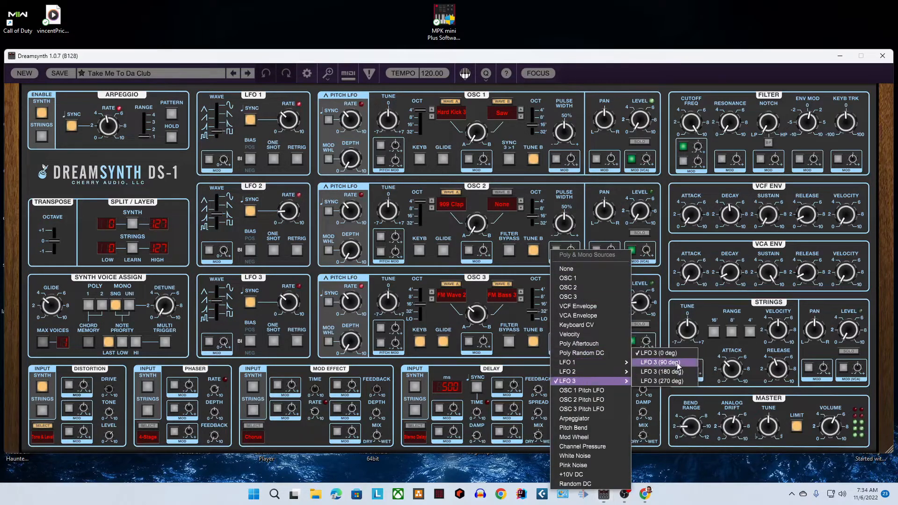
{"action": "left_click", "coordinate": [660, 362]}
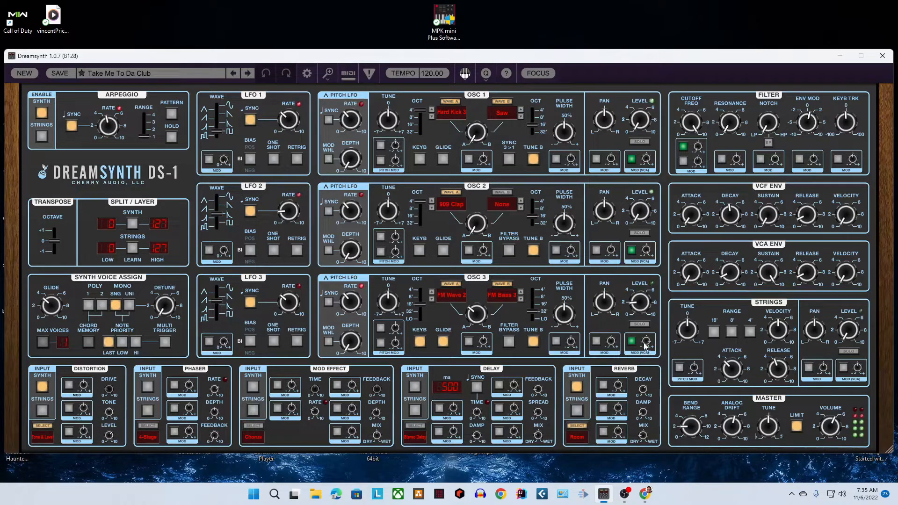
{"action": "mouse_move", "coordinate": [611, 273]}
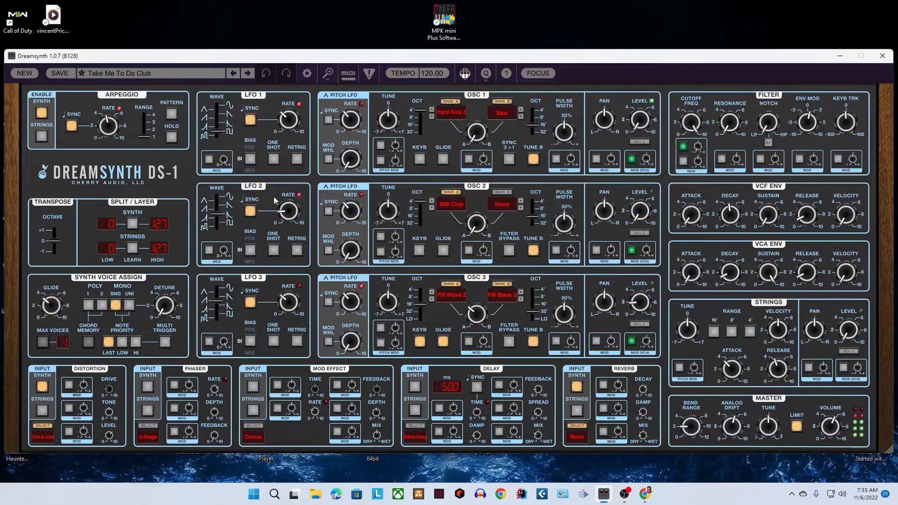
{"action": "mouse_move", "coordinate": [286, 209]}
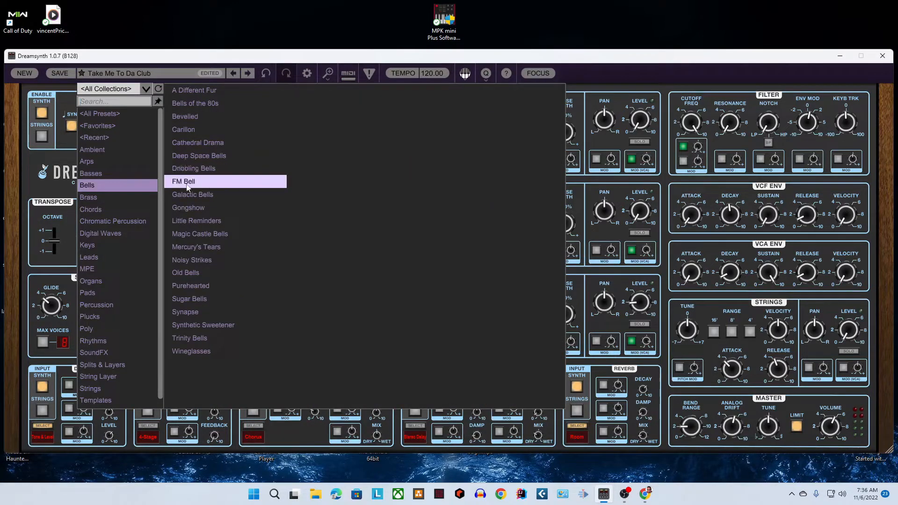
- Load the FM Bell preset from the Bells collection, tempo 119
{"action": "left_click", "coordinate": [183, 181]}
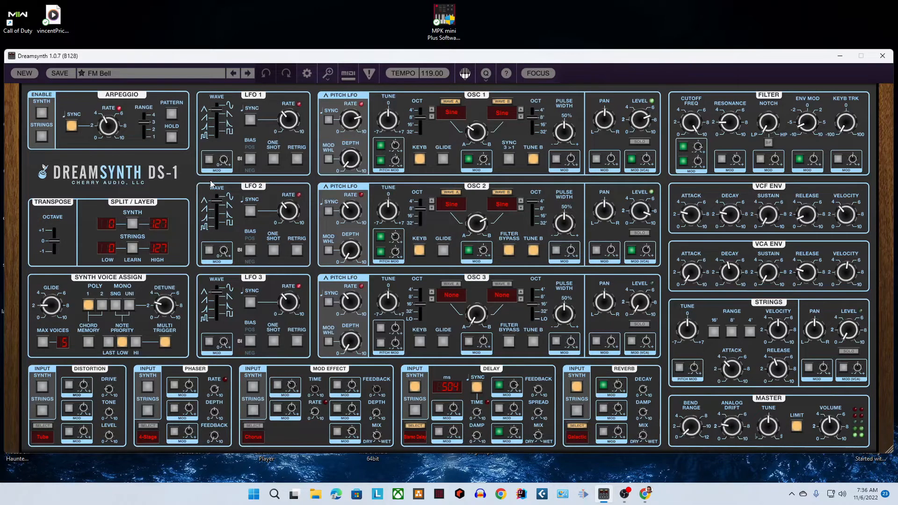
{"action": "mouse_move", "coordinate": [636, 216]}
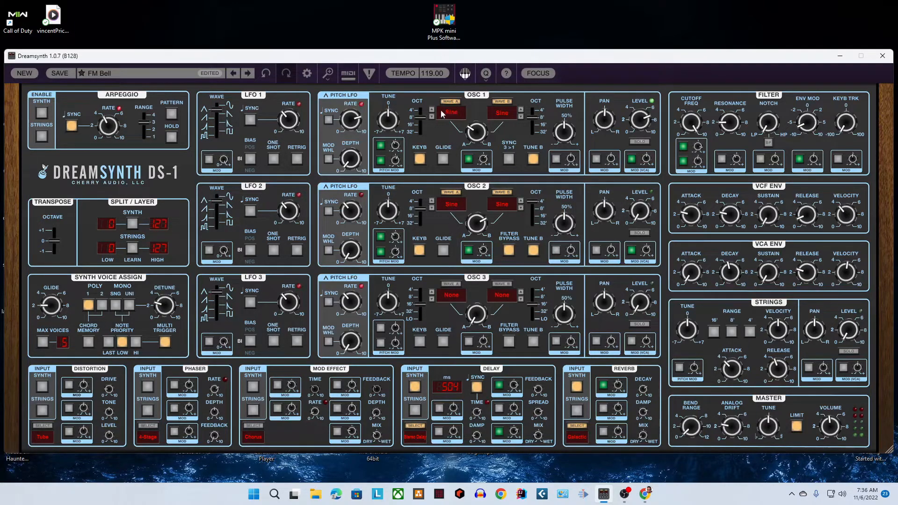
- Give oscillator 1 Pad 2 and Bell 3 waves, with the A/B mix fully at wave B
{"action": "left_click", "coordinate": [452, 112]}
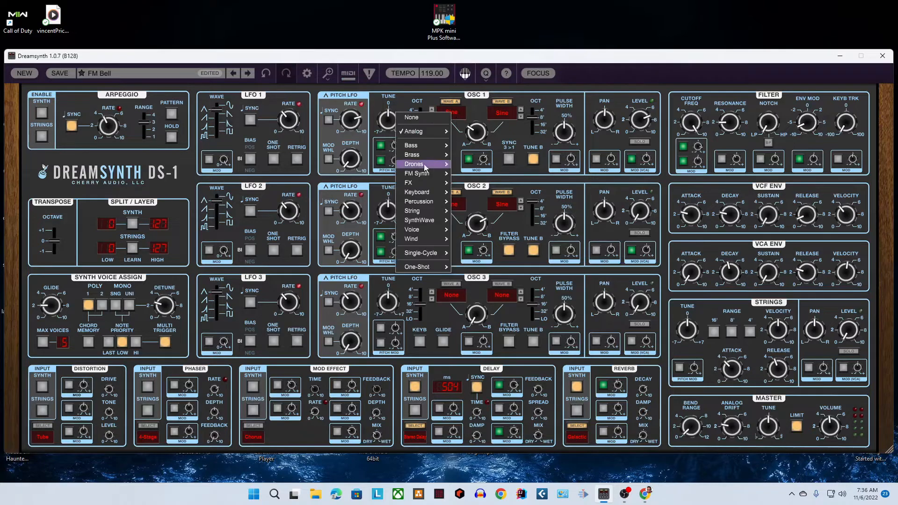
{"action": "mouse_move", "coordinate": [419, 220]}
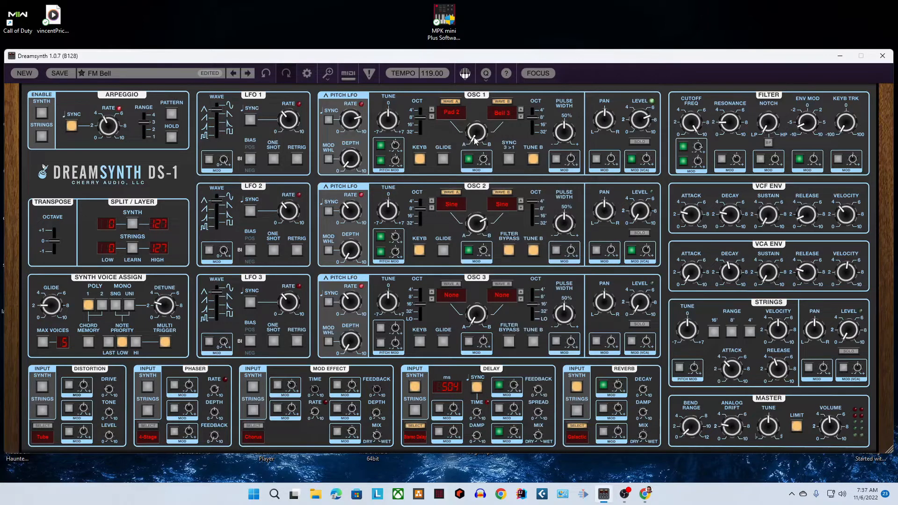
{"action": "mouse_move", "coordinate": [477, 132]}
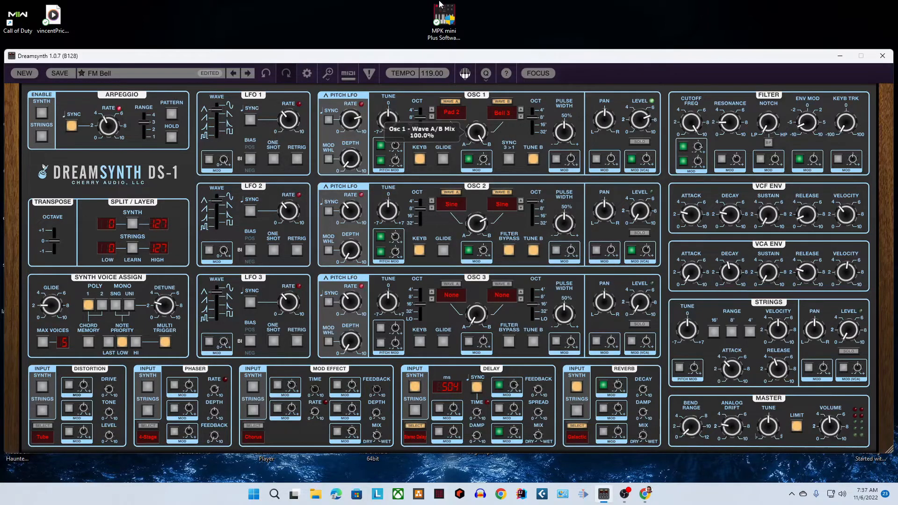
{"action": "left_click_drag", "start_coordinate": [474, 132], "coordinate": [475, 149]}
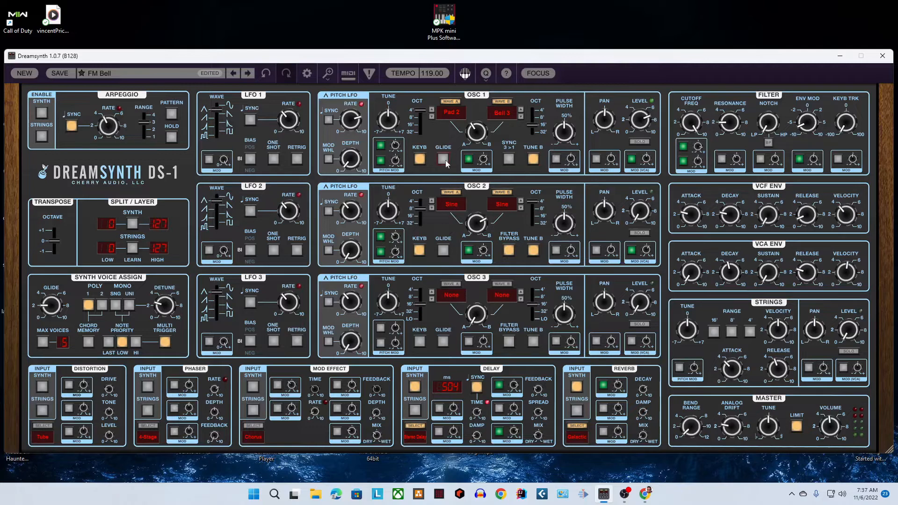
- Turn on oscillator 1 glide and change oscillator 2's wave A from Sine to Saw
{"action": "left_click", "coordinate": [443, 159]}
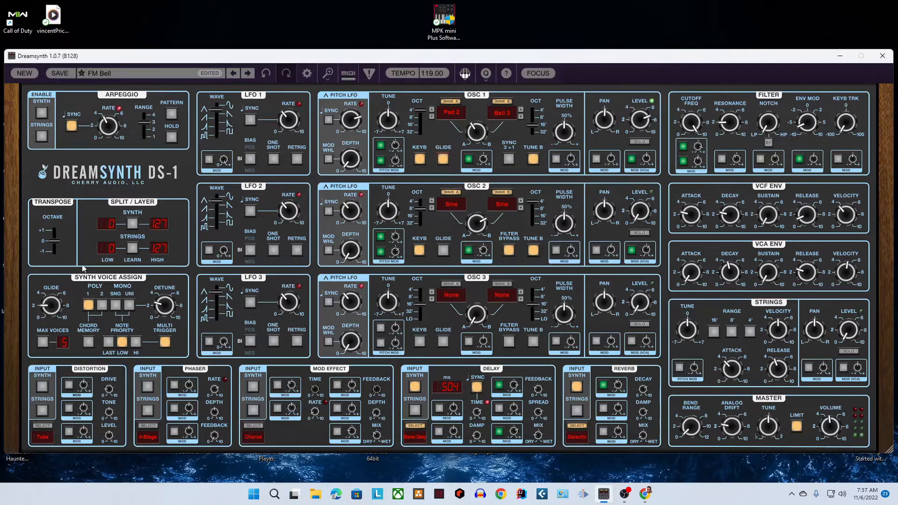
{"action": "mouse_move", "coordinate": [72, 330]}
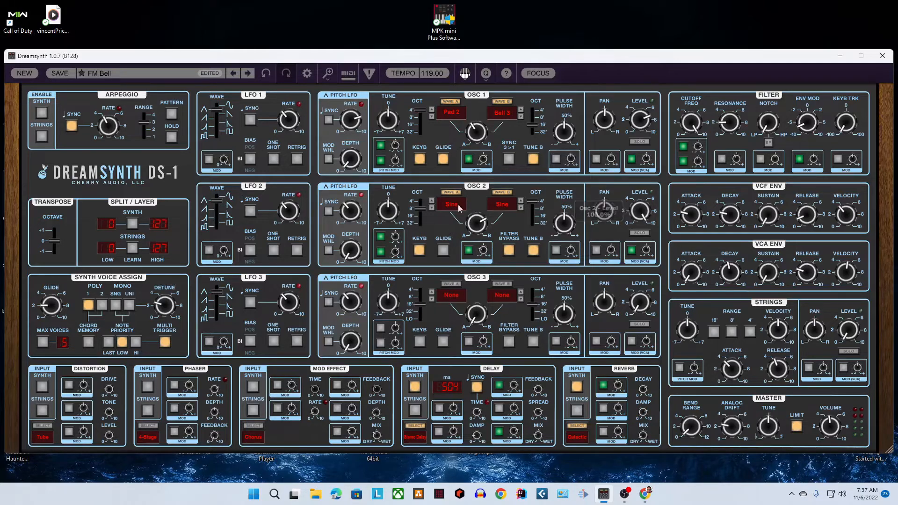
{"action": "left_click", "coordinate": [451, 204]}
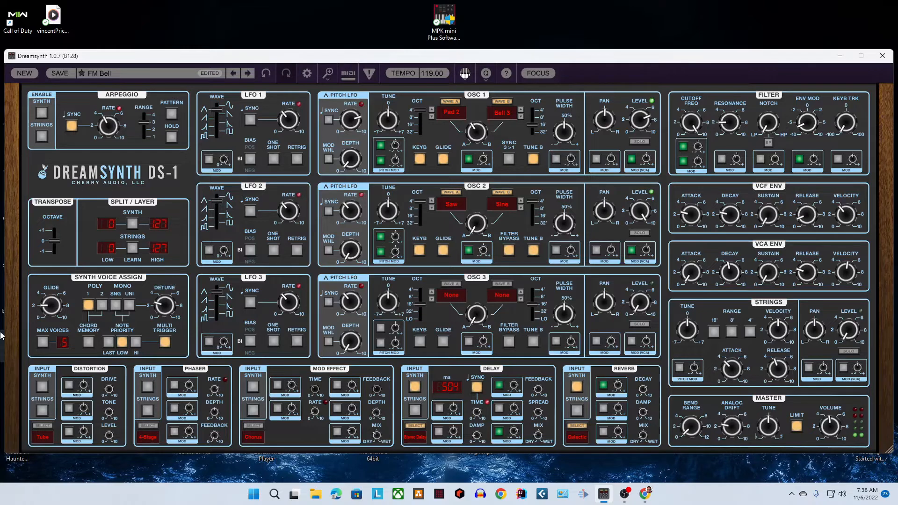
{"action": "mouse_move", "coordinate": [9, 4]}
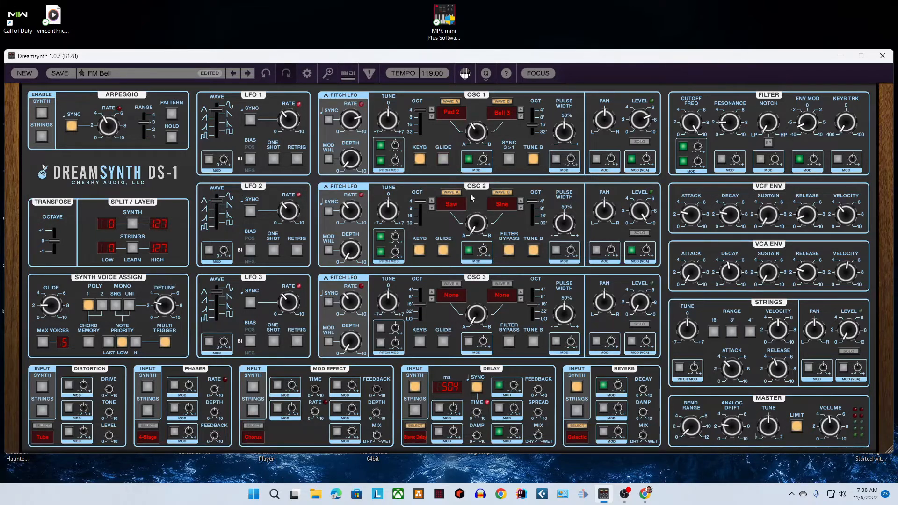
{"action": "mouse_move", "coordinate": [463, 283]}
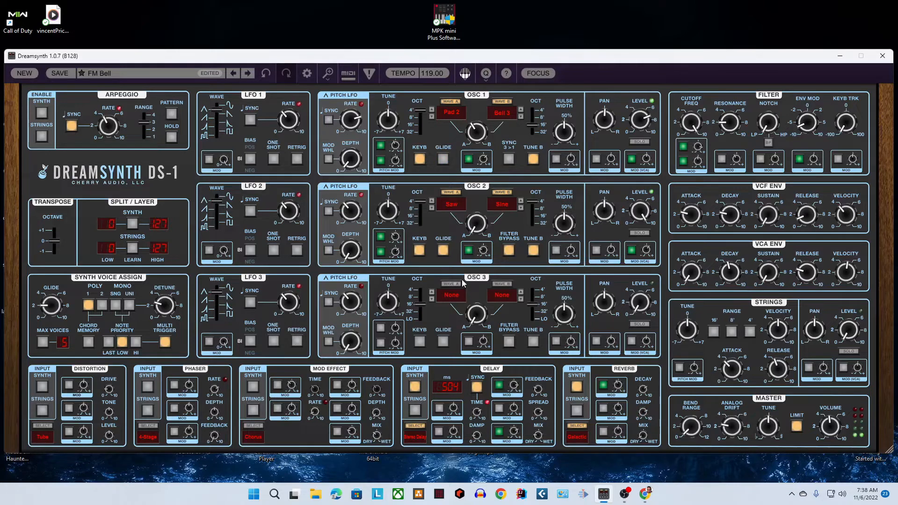
{"action": "left_click", "coordinate": [443, 251]}
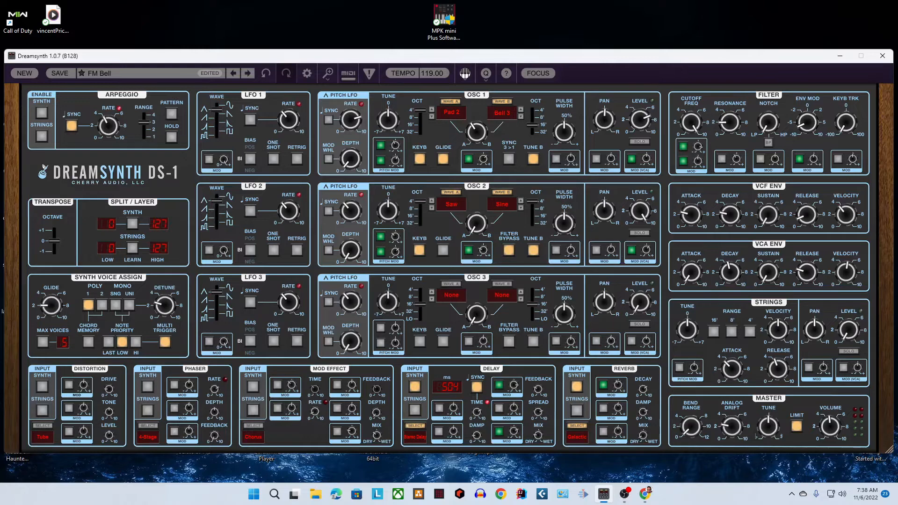
{"action": "mouse_move", "coordinate": [873, 247]}
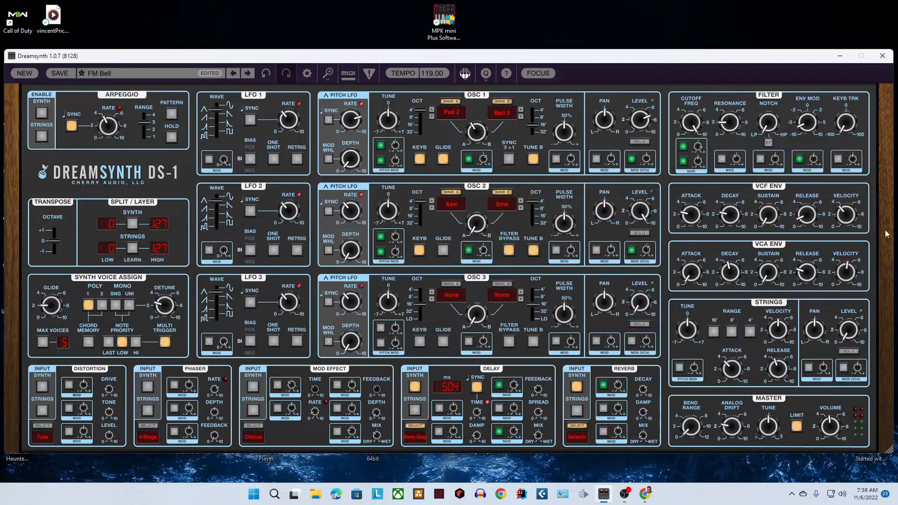
{"action": "mouse_move", "coordinate": [808, 201]}
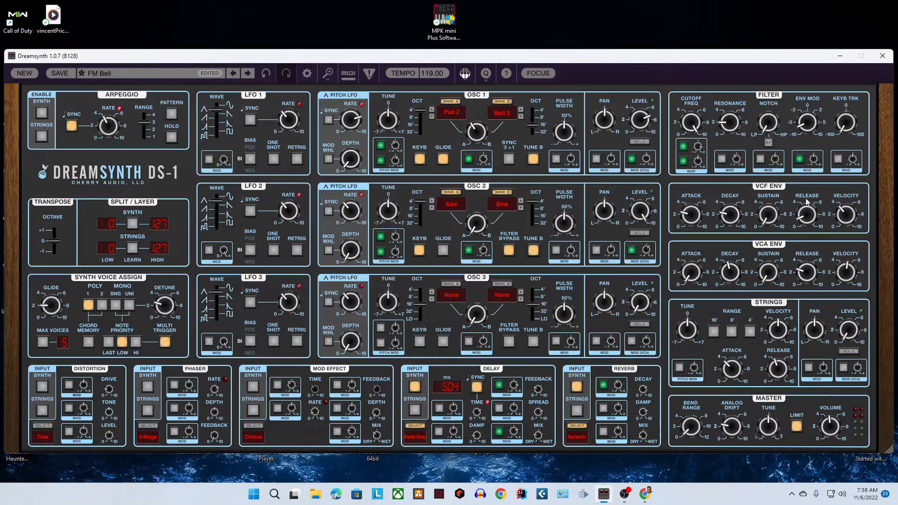
{"action": "mouse_move", "coordinate": [798, 249]}
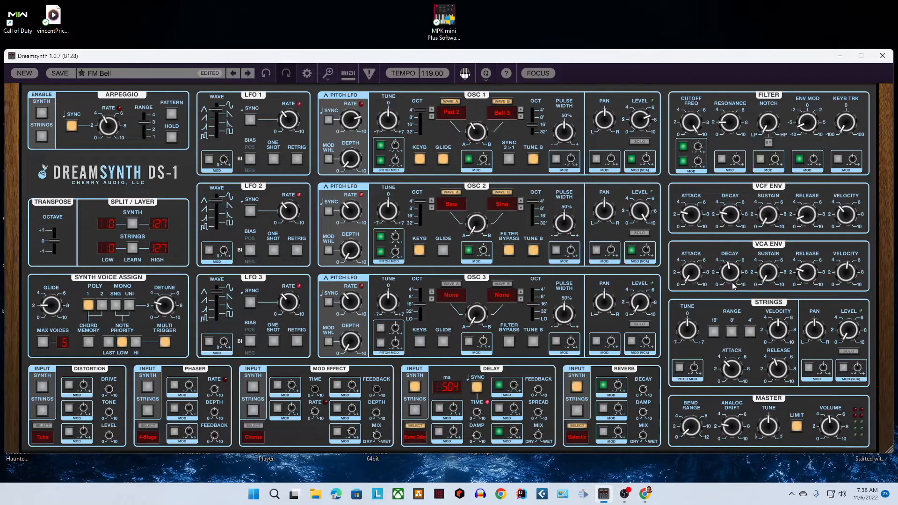
{"action": "mouse_move", "coordinate": [566, 275]}
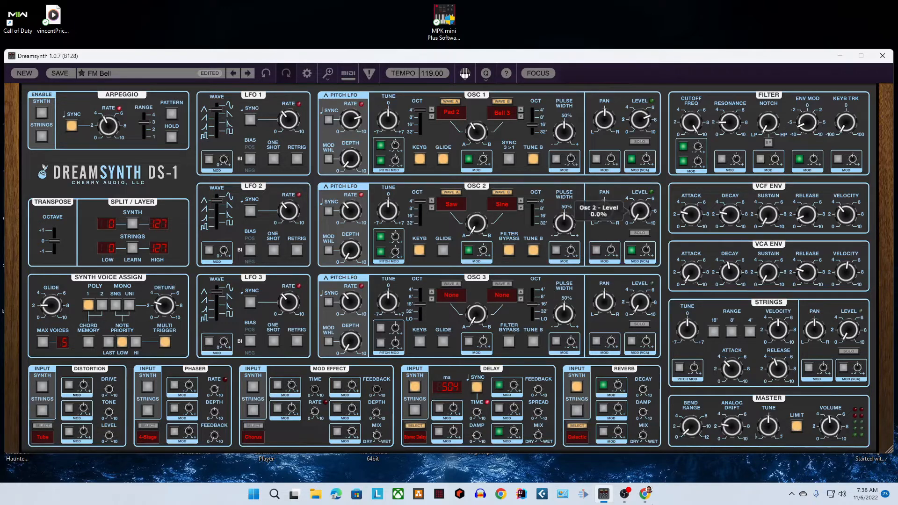
{"action": "mouse_move", "coordinate": [341, 4]}
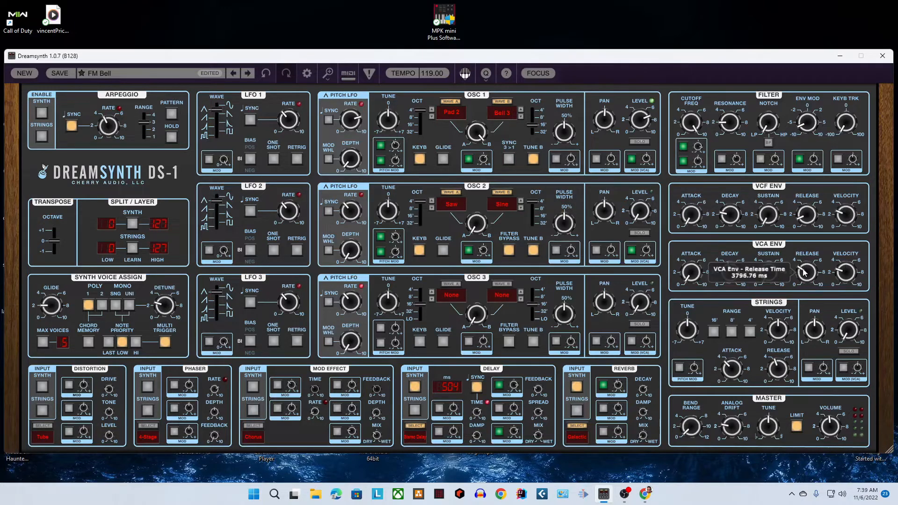
{"action": "mouse_move", "coordinate": [612, 180]}
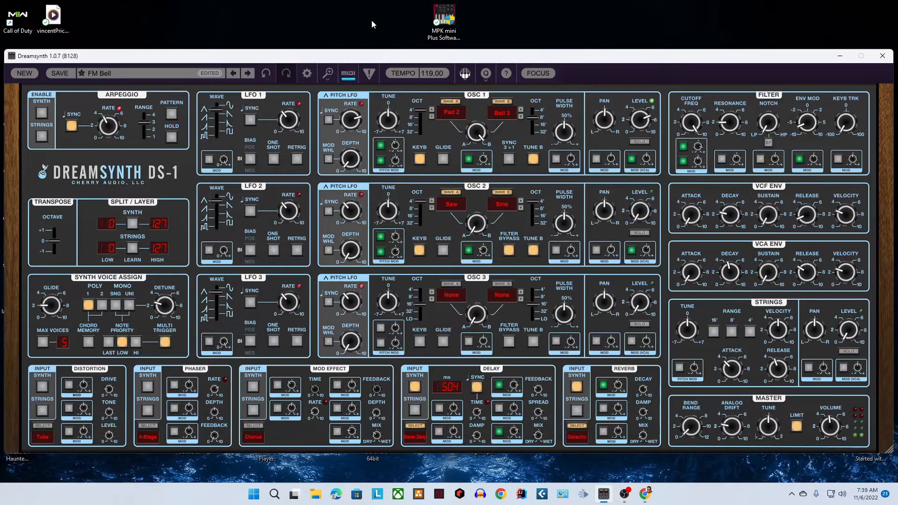
{"action": "mouse_move", "coordinate": [373, 62]}
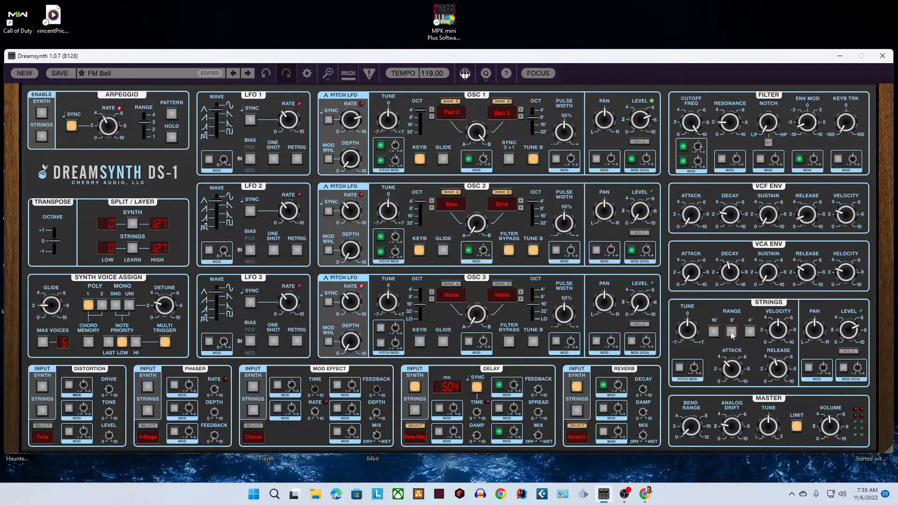
- Enable the strings' 16' and 8' ranges and tune the strings up to 0.26 semitones
{"action": "left_click", "coordinate": [714, 331]}
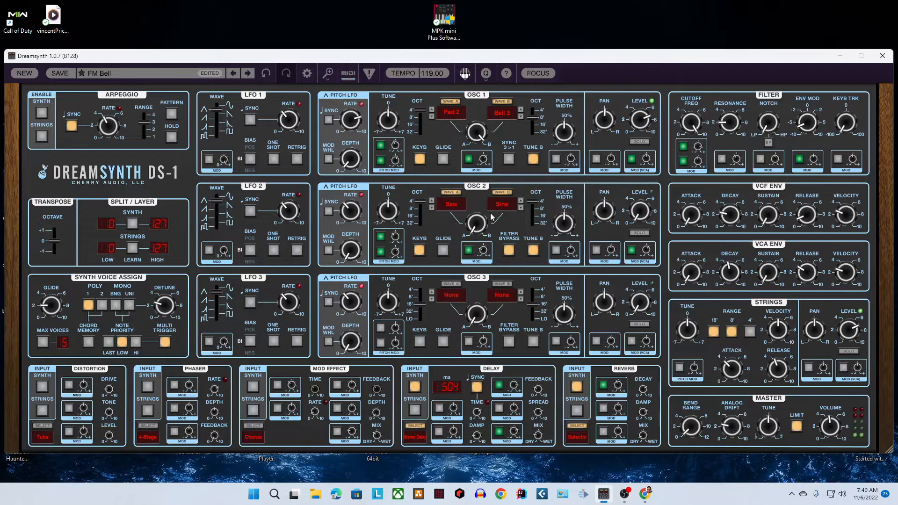
{"action": "mouse_move", "coordinate": [349, 82]}
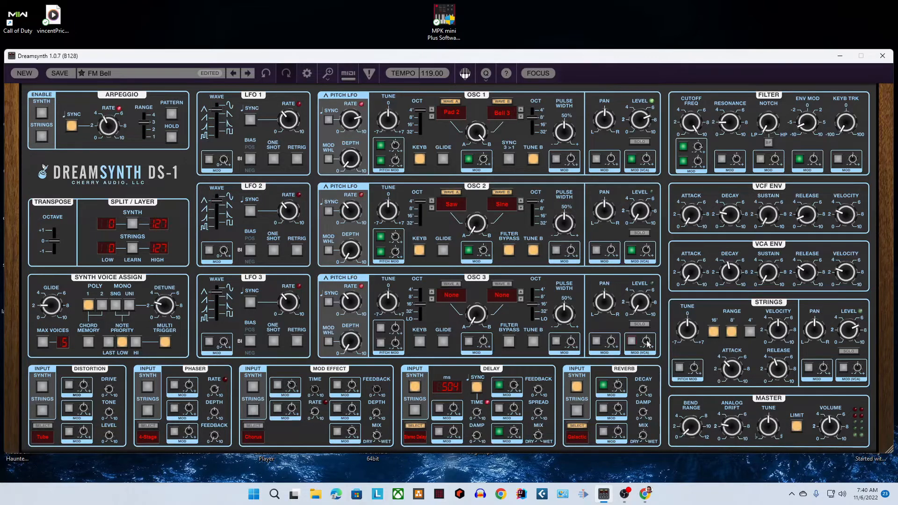
{"action": "mouse_move", "coordinate": [687, 326]}
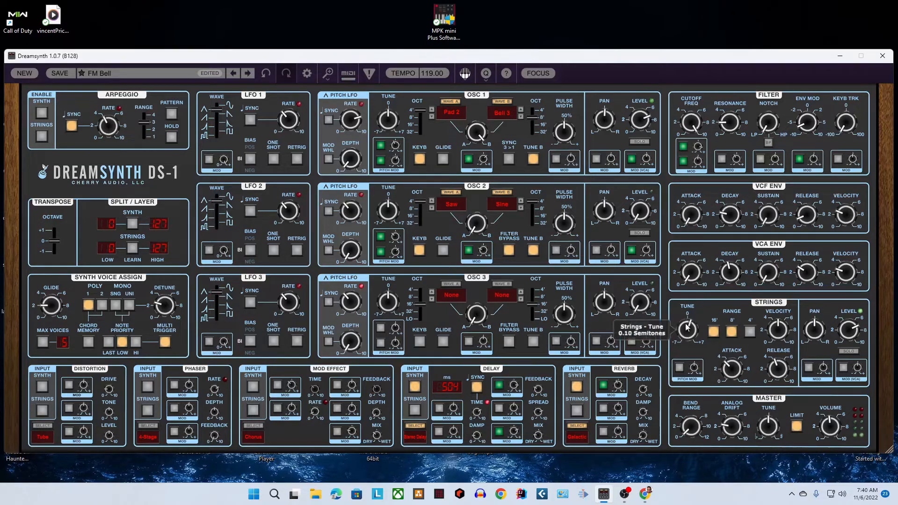
{"action": "left_click_drag", "start_coordinate": [686, 327], "coordinate": [694, 321]}
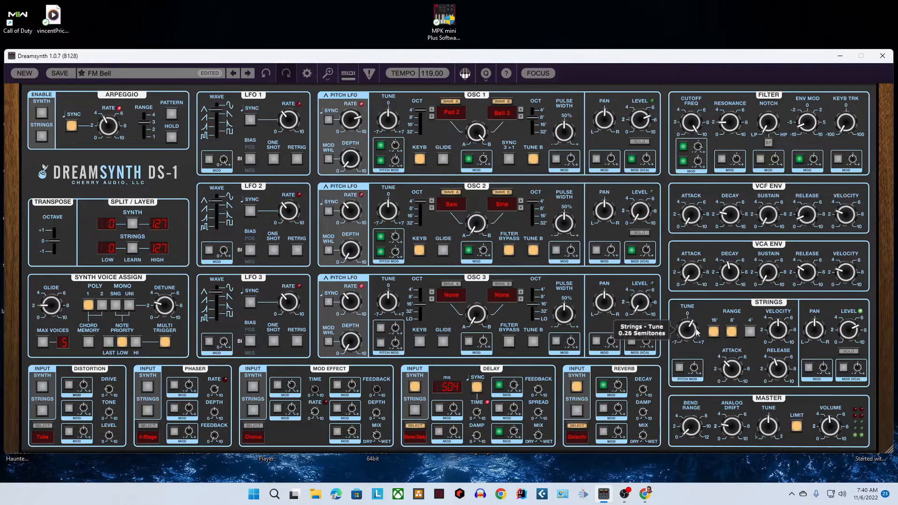
{"action": "mouse_move", "coordinate": [743, 338]}
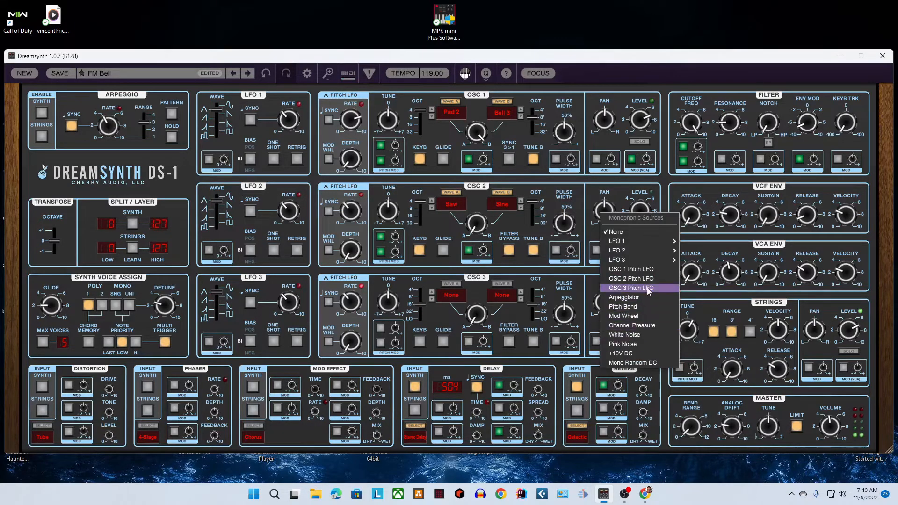
{"action": "mouse_move", "coordinate": [623, 307]}
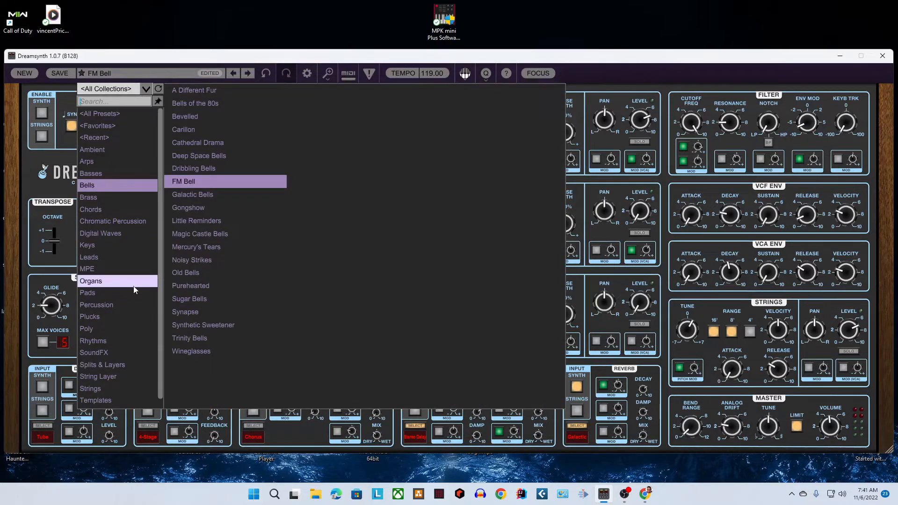
- Audition an Organs preset, then move to the Plucks collection for Jupiter
{"action": "left_click", "coordinate": [91, 281]}
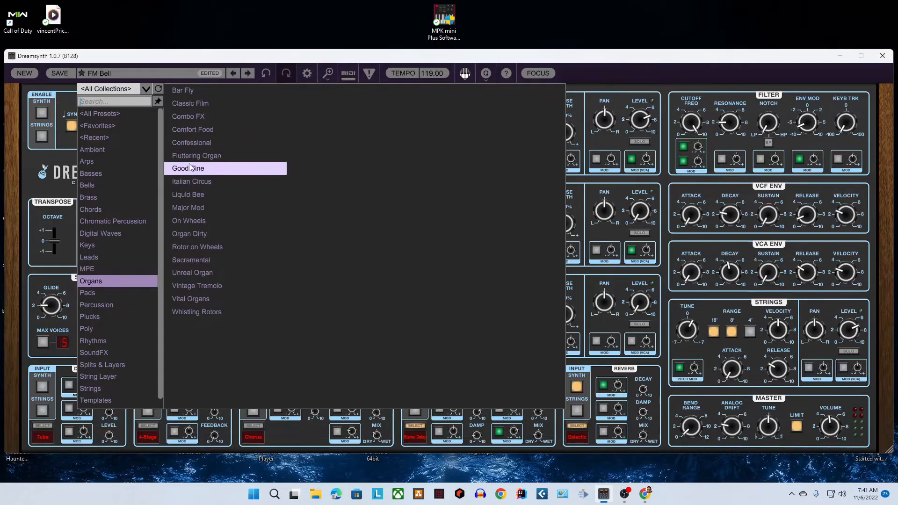
{"action": "left_click", "coordinate": [192, 273]}
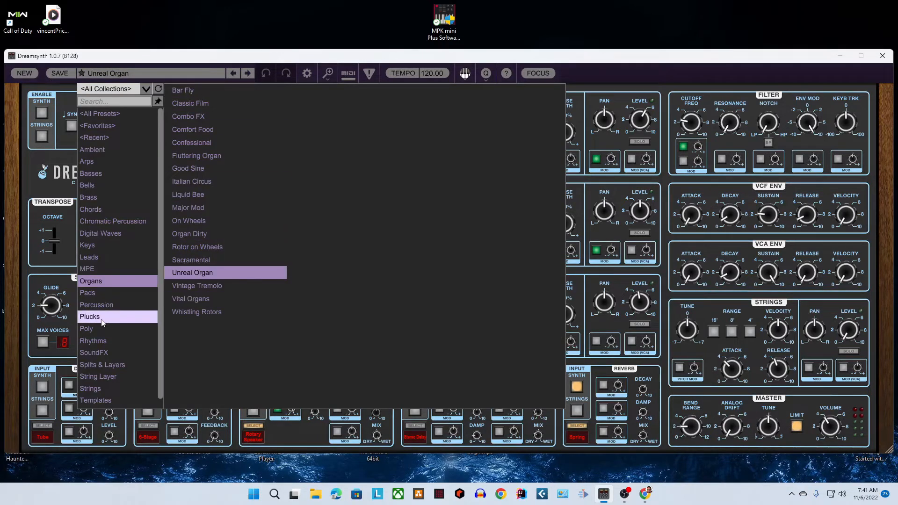
{"action": "left_click", "coordinate": [90, 316]}
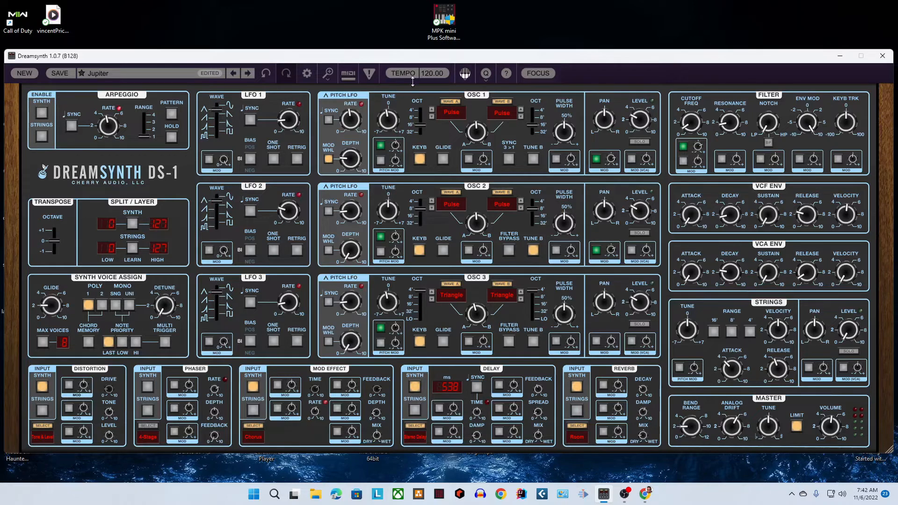
{"action": "mouse_move", "coordinate": [88, 95]}
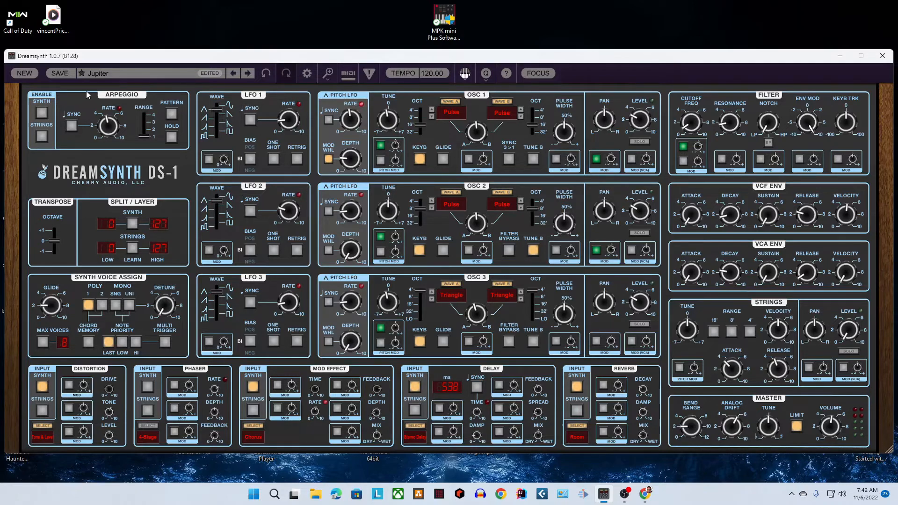
- Reopen the browser and try several Plucks presets, ending on Bride of Plucky
{"action": "left_click", "coordinate": [117, 73]}
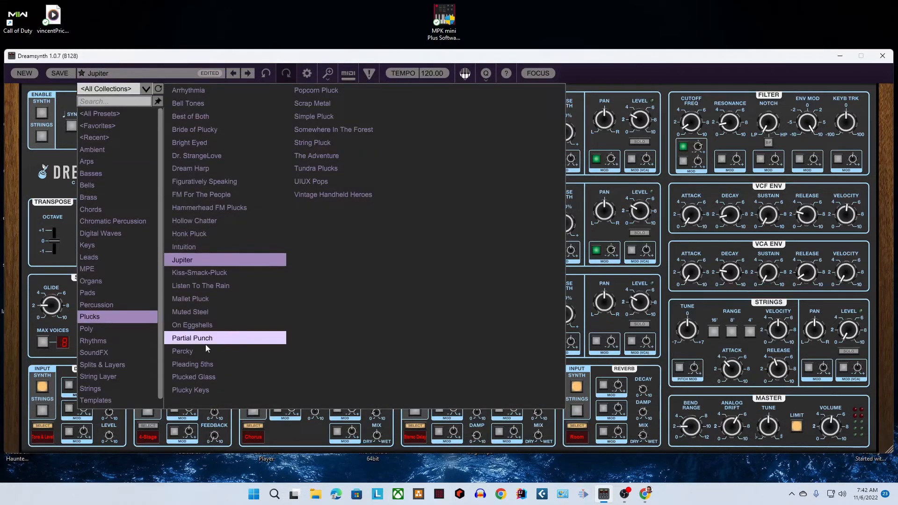
{"action": "left_click", "coordinate": [183, 351]}
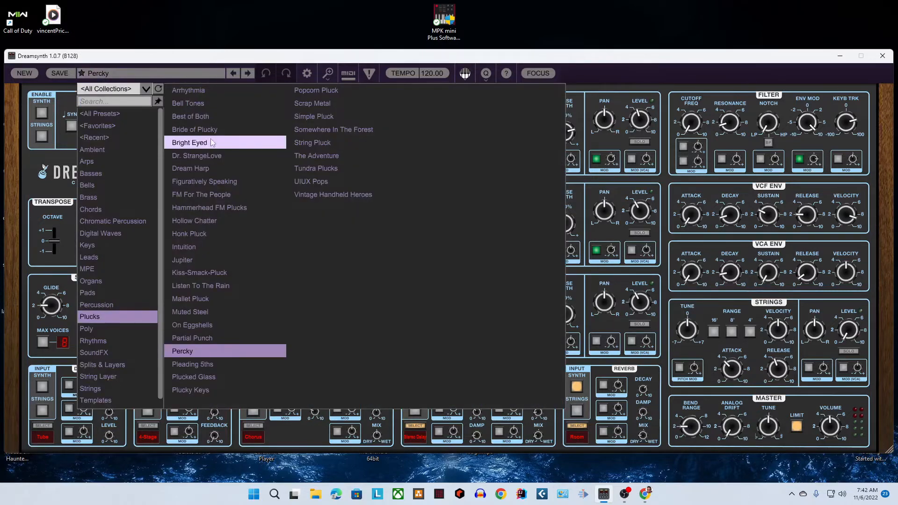
{"action": "left_click", "coordinate": [195, 129]}
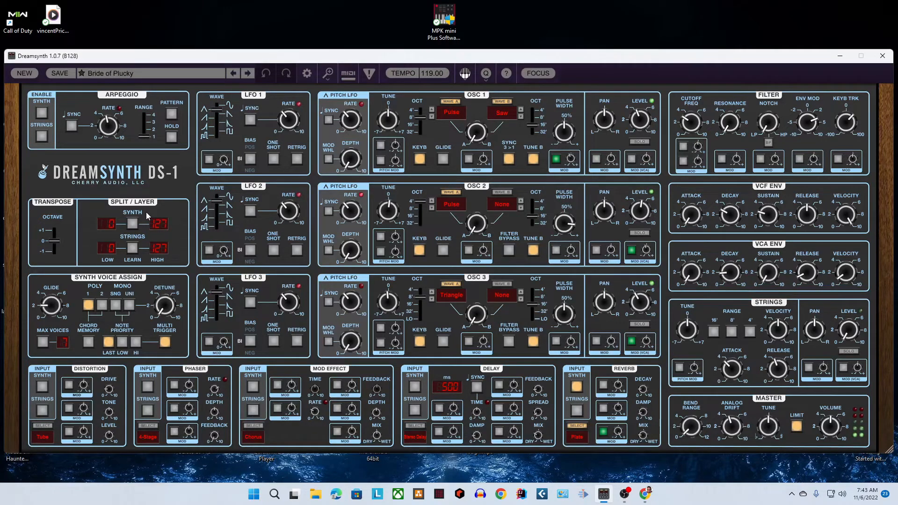
{"action": "left_click", "coordinate": [348, 73]}
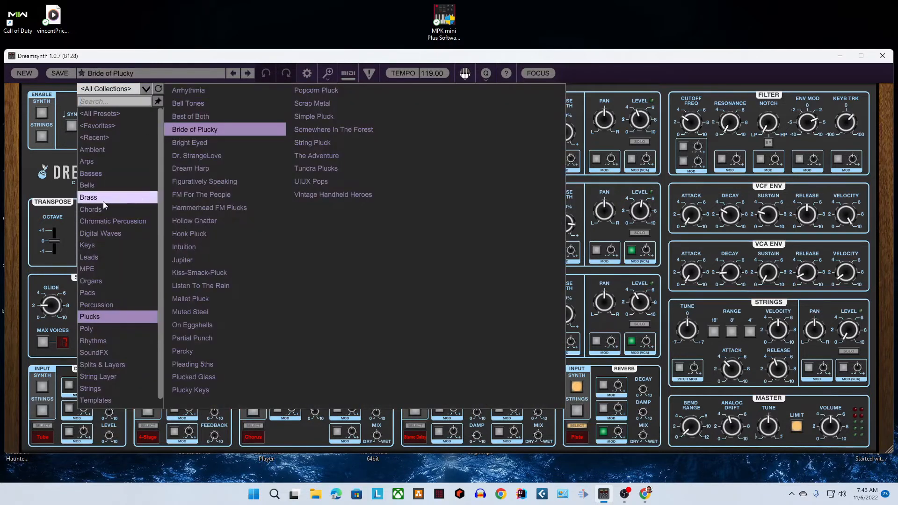
- Audition the Basses presets Aggro 808 and Froggy Bass, then load Ohhh Bass
{"action": "left_click", "coordinate": [91, 173]}
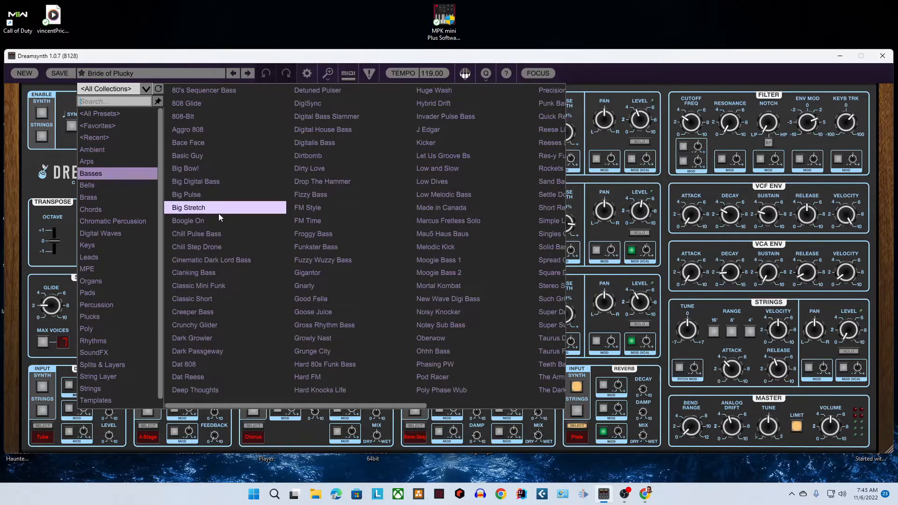
{"action": "left_click", "coordinate": [187, 130]}
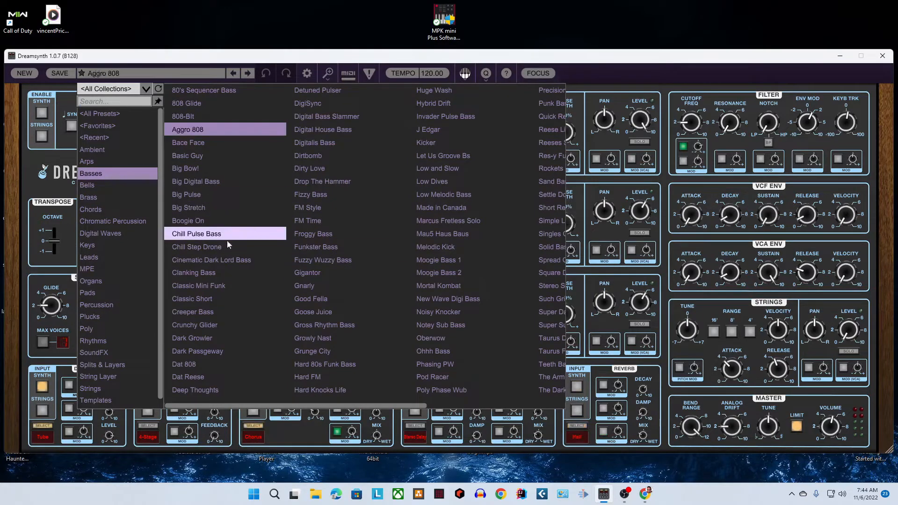
{"action": "mouse_move", "coordinate": [326, 234]}
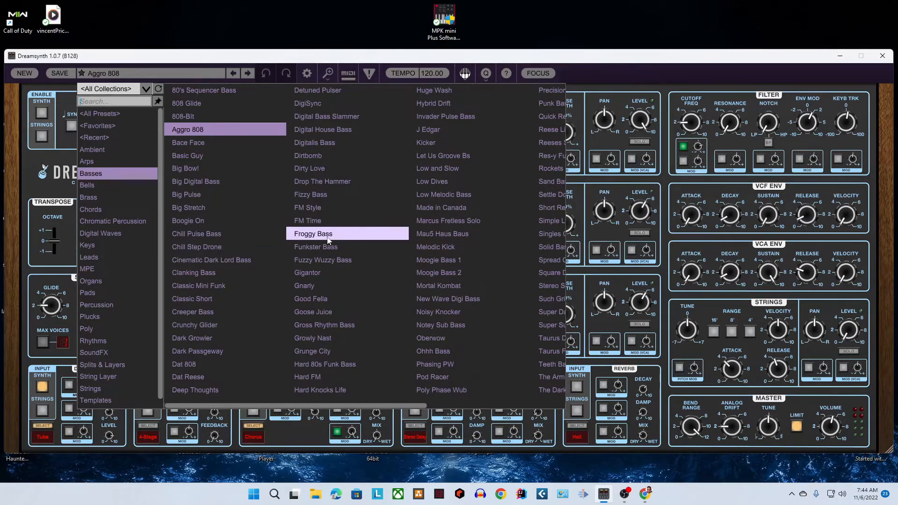
{"action": "left_click", "coordinate": [328, 233]}
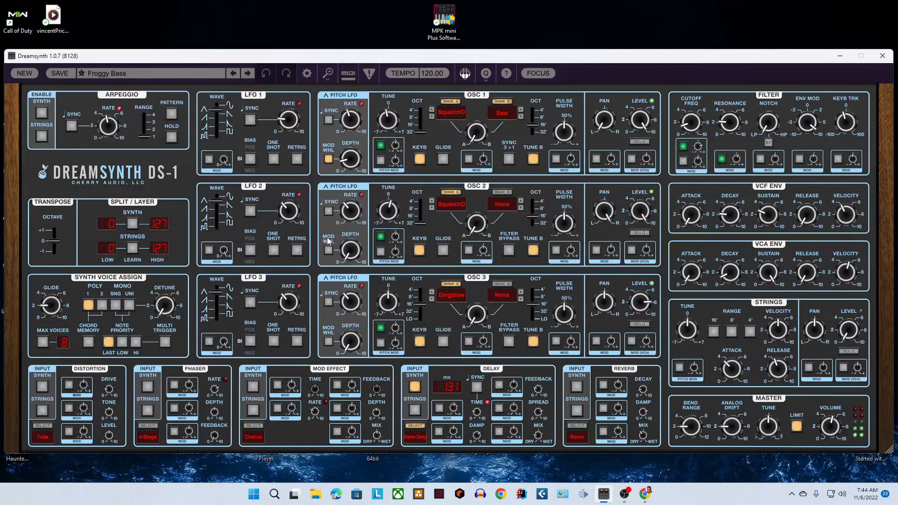
{"action": "mouse_move", "coordinate": [326, 271]}
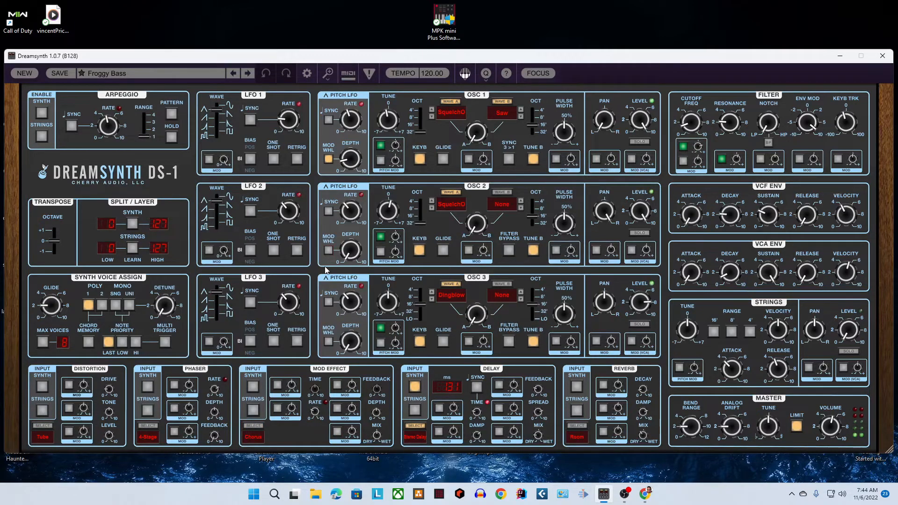
{"action": "mouse_move", "coordinate": [330, 285]}
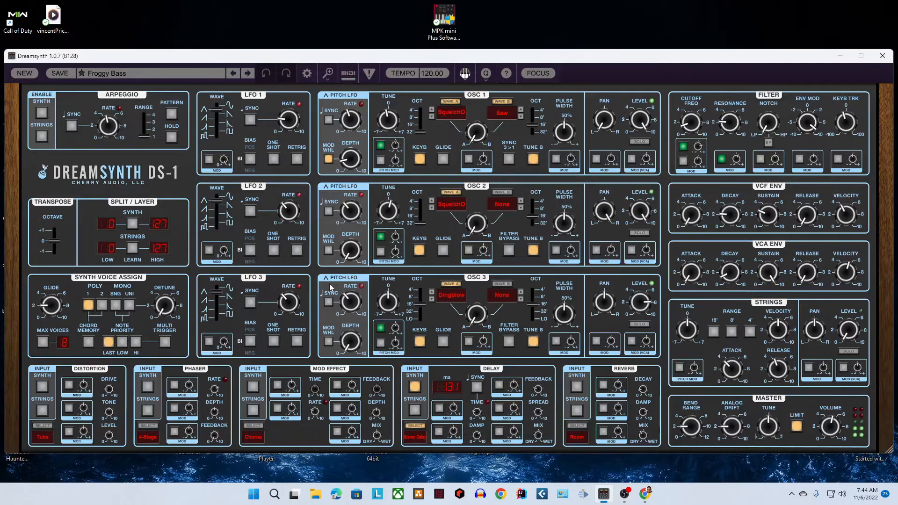
{"action": "left_click", "coordinate": [150, 74]}
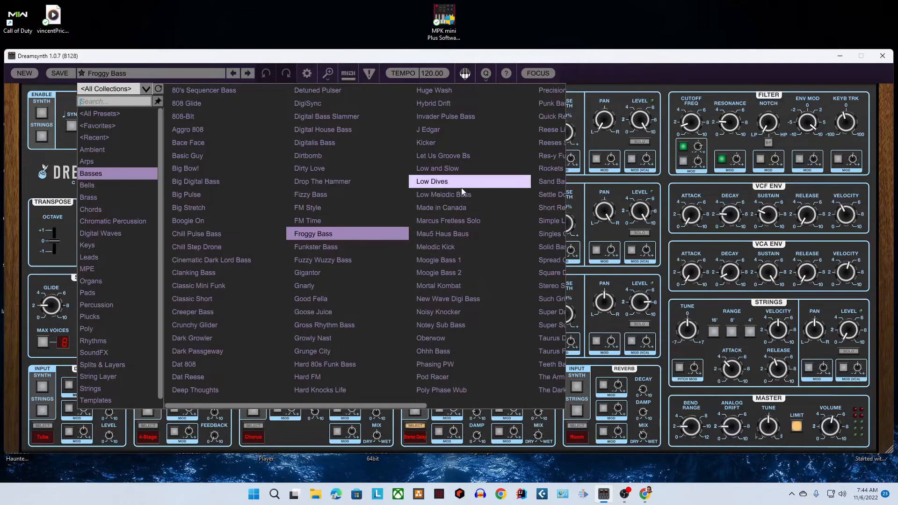
{"action": "mouse_move", "coordinate": [448, 299]}
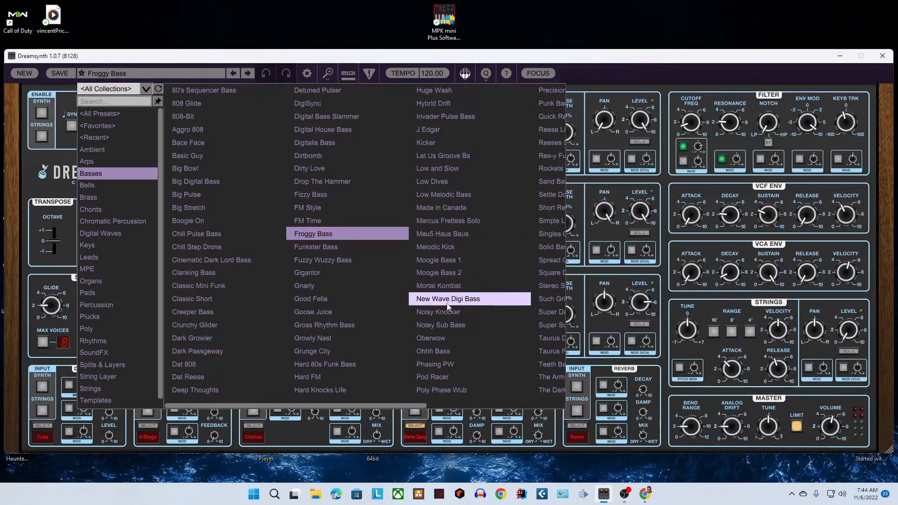
{"action": "left_click", "coordinate": [433, 351]}
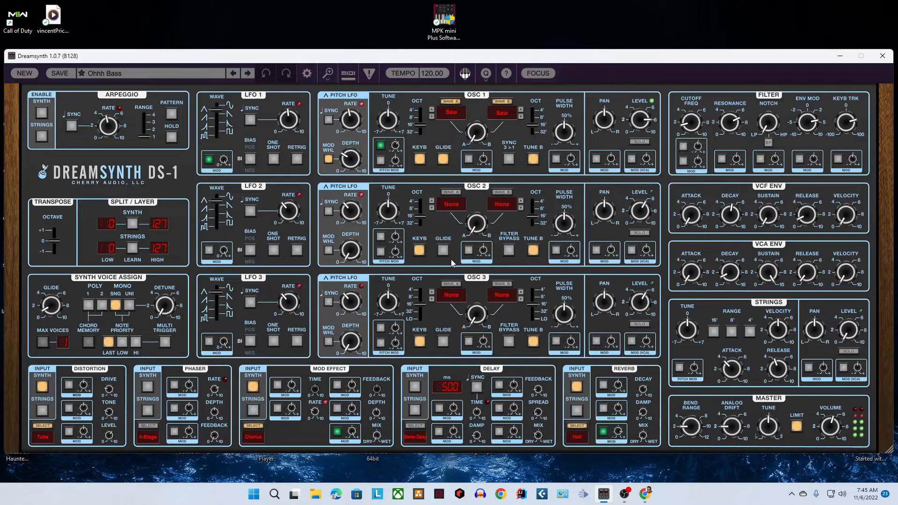
{"action": "mouse_move", "coordinate": [247, 4]}
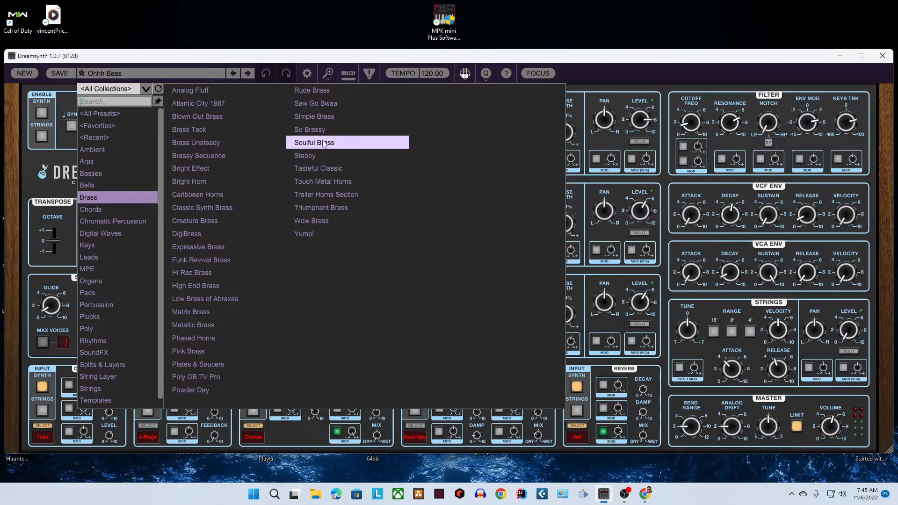
- Try Soulful Brass and Bright Effect, then step forward to the Bright Horn brass preset
{"action": "left_click", "coordinate": [314, 142]}
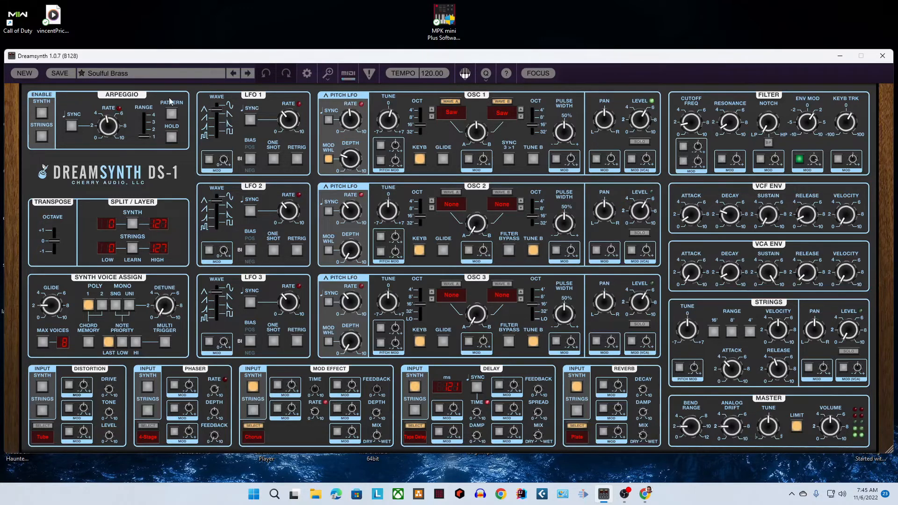
{"action": "left_click", "coordinate": [151, 73]}
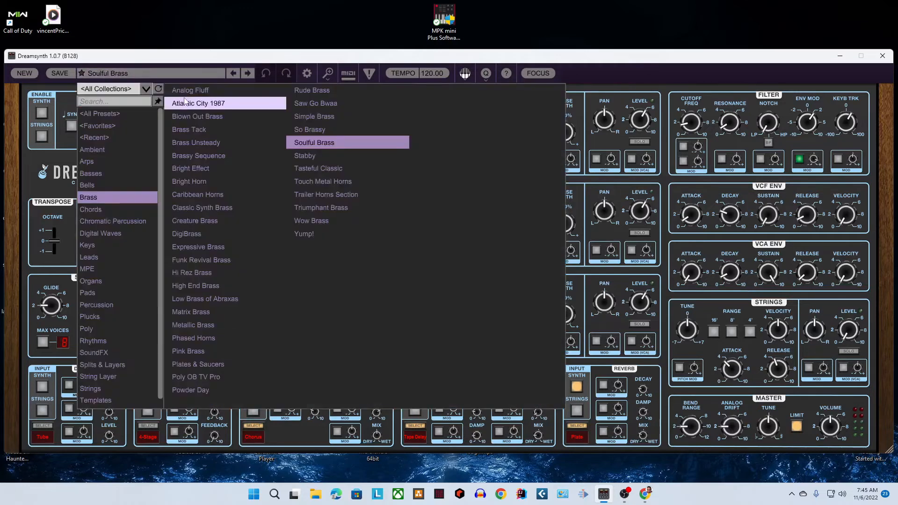
{"action": "left_click", "coordinate": [191, 168]}
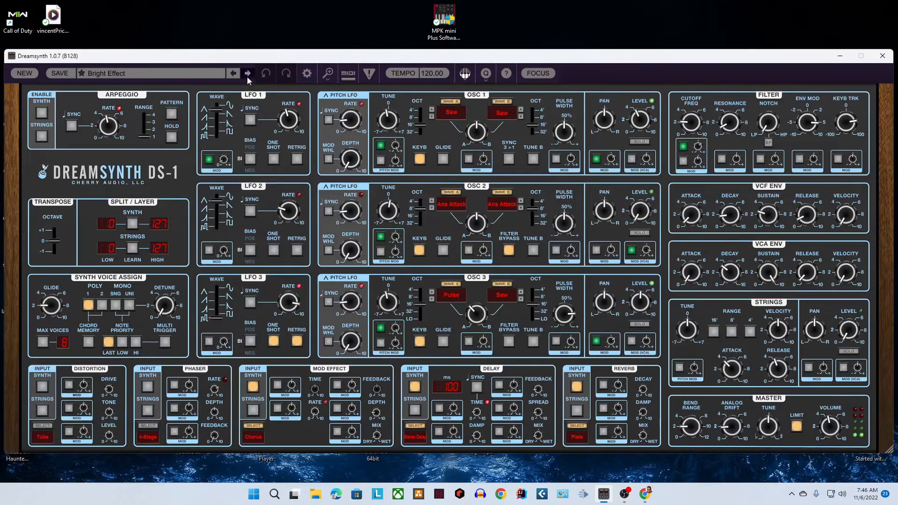
{"action": "left_click", "coordinate": [248, 73]}
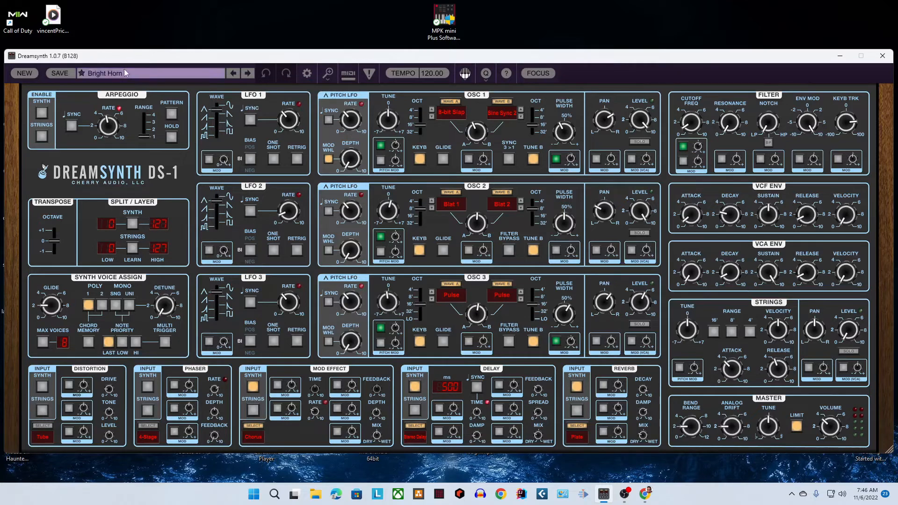
- Load the Metropolitan preset from Splits & Layers, with synth on notes 47–59 and strings on 36–45
{"action": "left_click", "coordinate": [150, 73]}
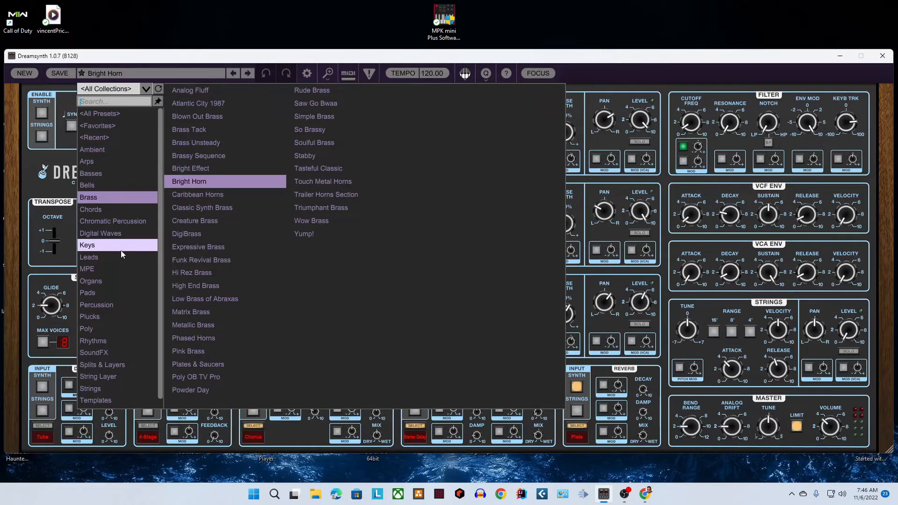
{"action": "left_click", "coordinate": [103, 365]}
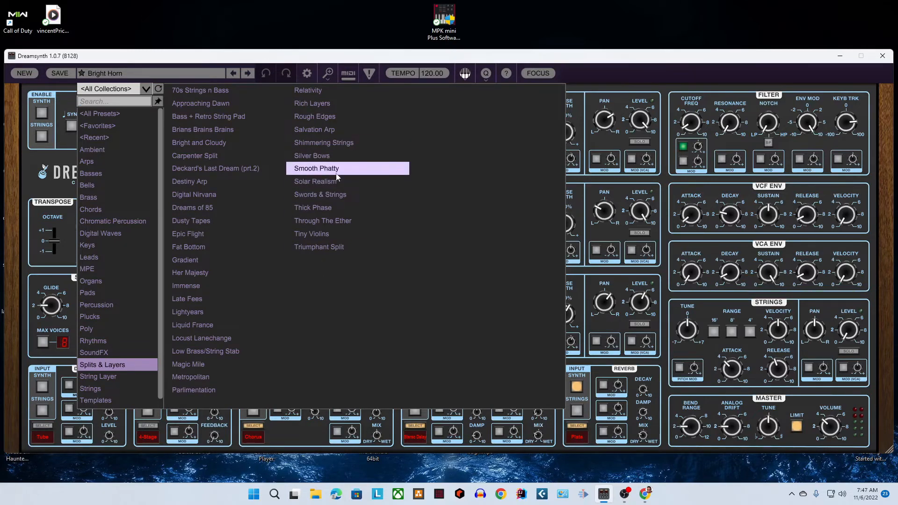
{"action": "mouse_move", "coordinate": [199, 142]}
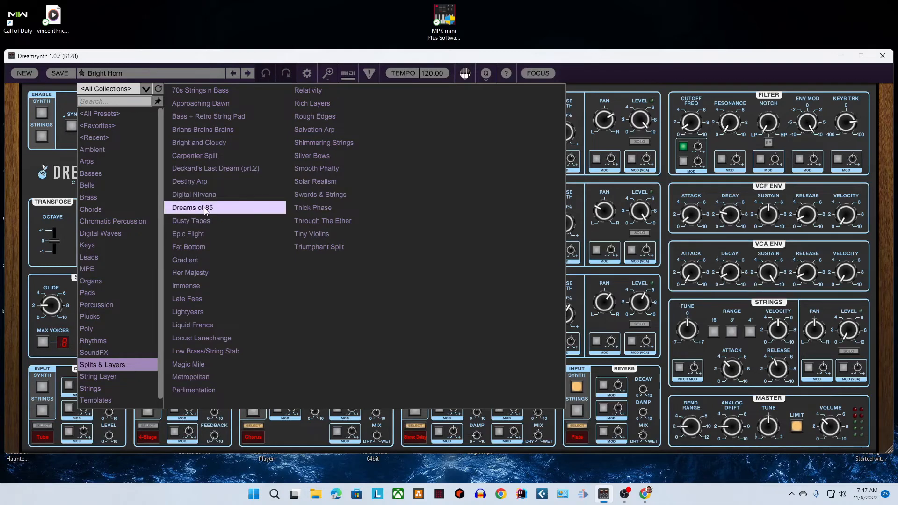
{"action": "left_click", "coordinate": [191, 377]}
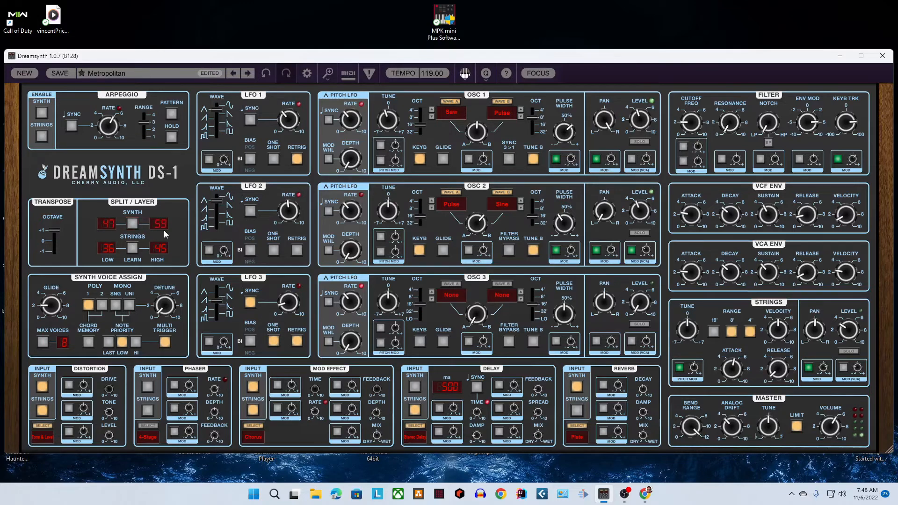
{"action": "mouse_move", "coordinate": [122, 9]}
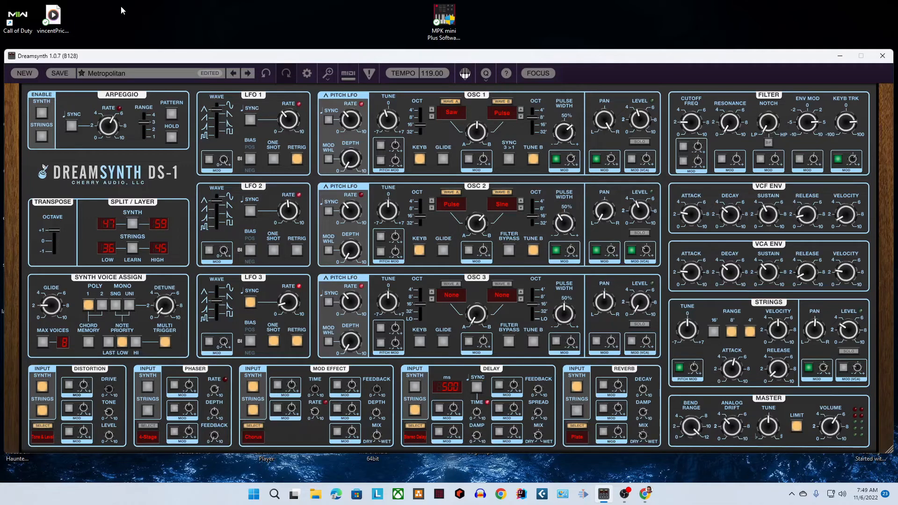
{"action": "mouse_move", "coordinate": [582, 265]}
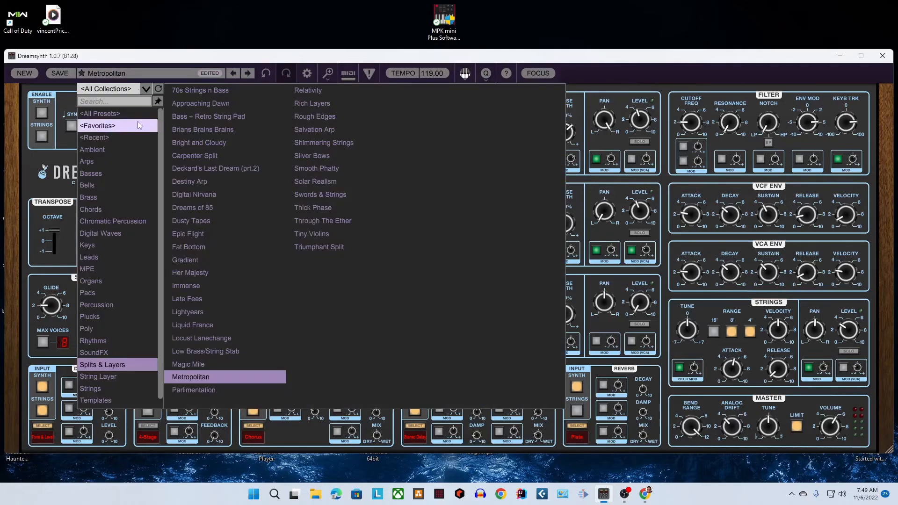
{"action": "mouse_move", "coordinate": [331, 126]}
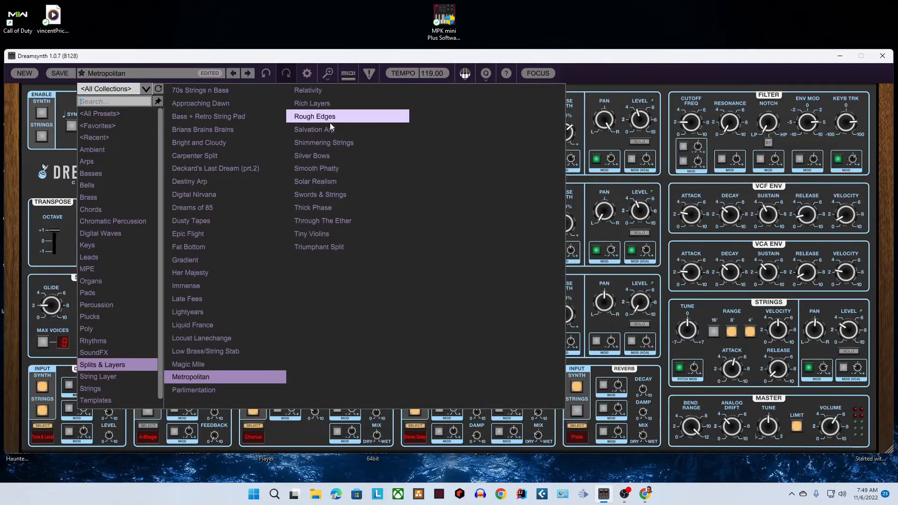
- Load the Rich Layers preset from the Splits & Layers list
{"action": "left_click", "coordinate": [312, 104]}
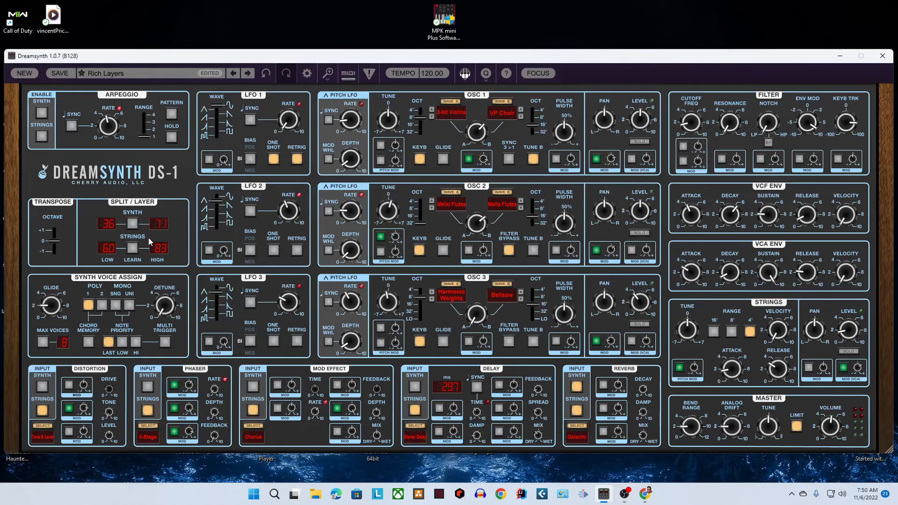
{"action": "mouse_move", "coordinate": [108, 252]}
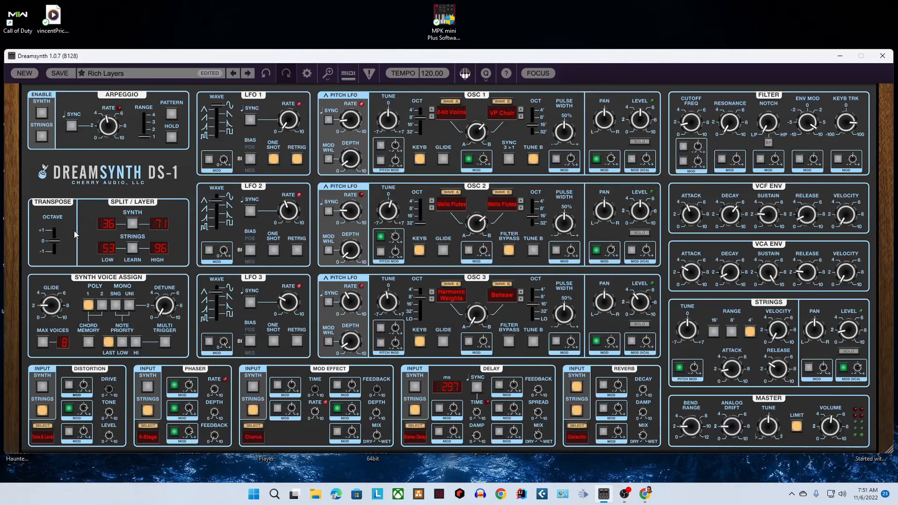
{"action": "mouse_move", "coordinate": [284, 3]}
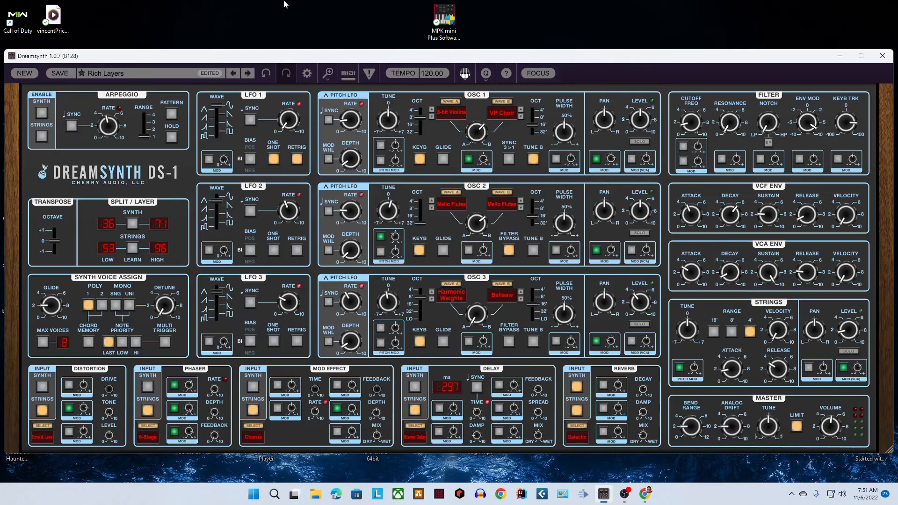